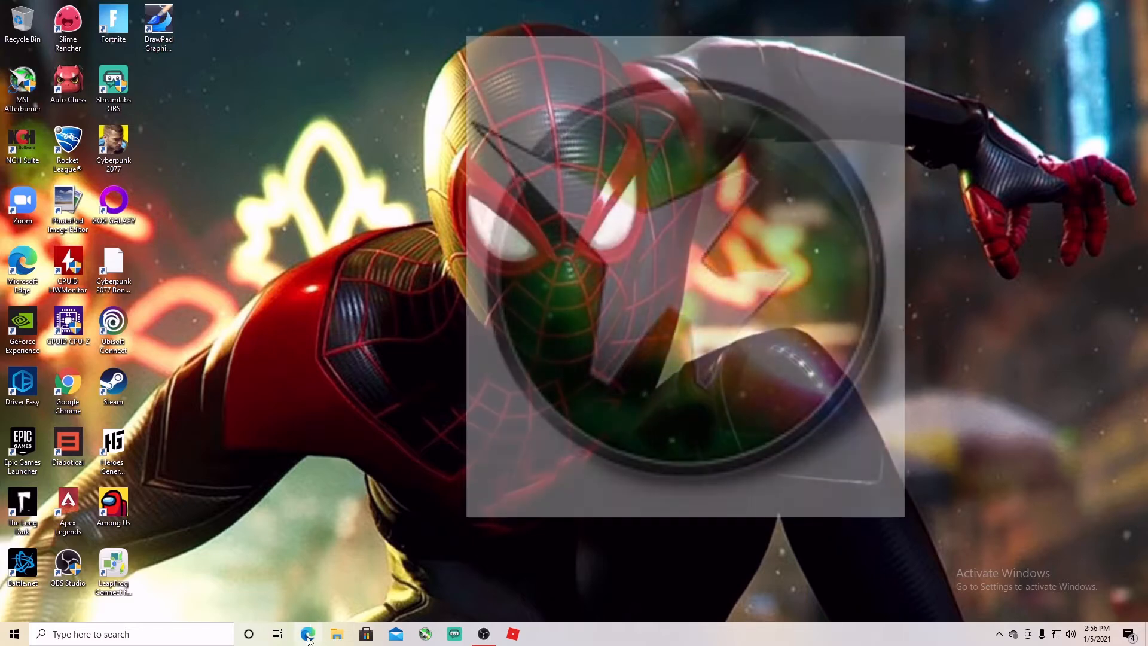
Launch Edge from the taskbar and pick the 'msi afterburner' Google search suggestion.
{"action": "left_click", "coordinate": [307, 633]}
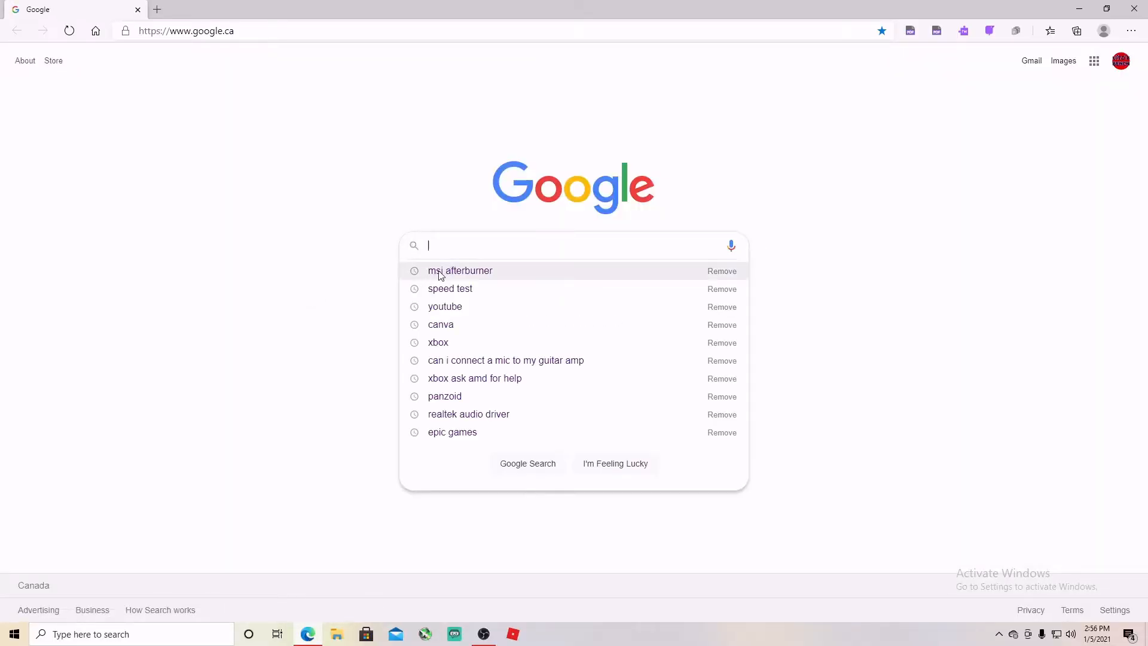
{"action": "left_click", "coordinate": [460, 271]}
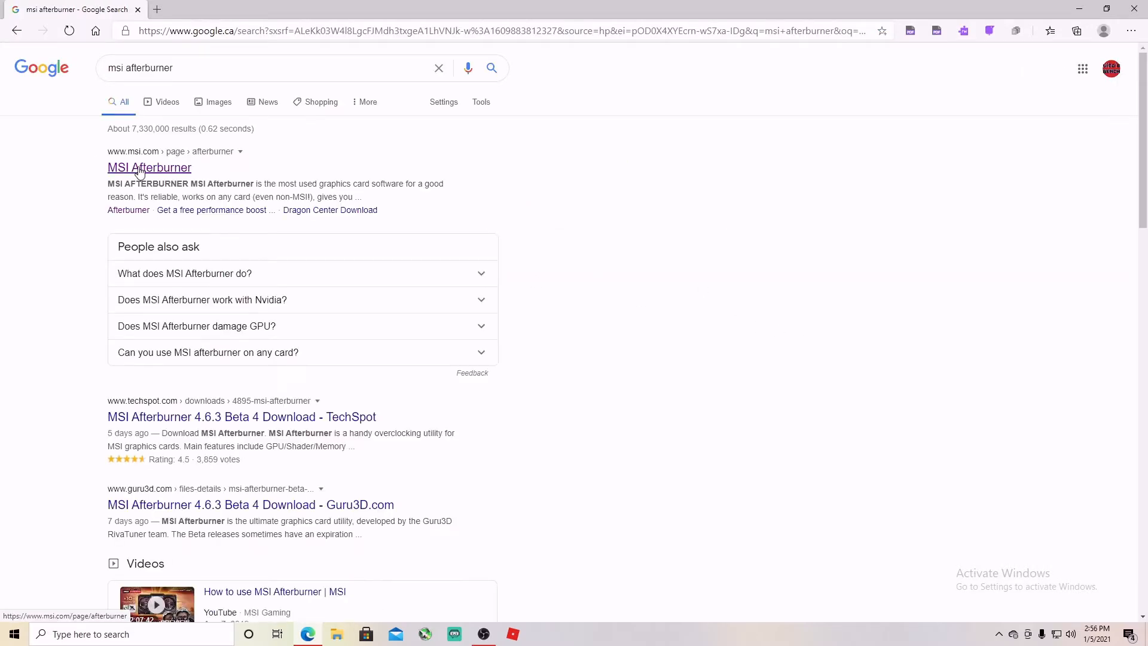
Get the Afterburner setup zip from MSI's official page and open the download.
{"action": "left_click", "coordinate": [148, 167]}
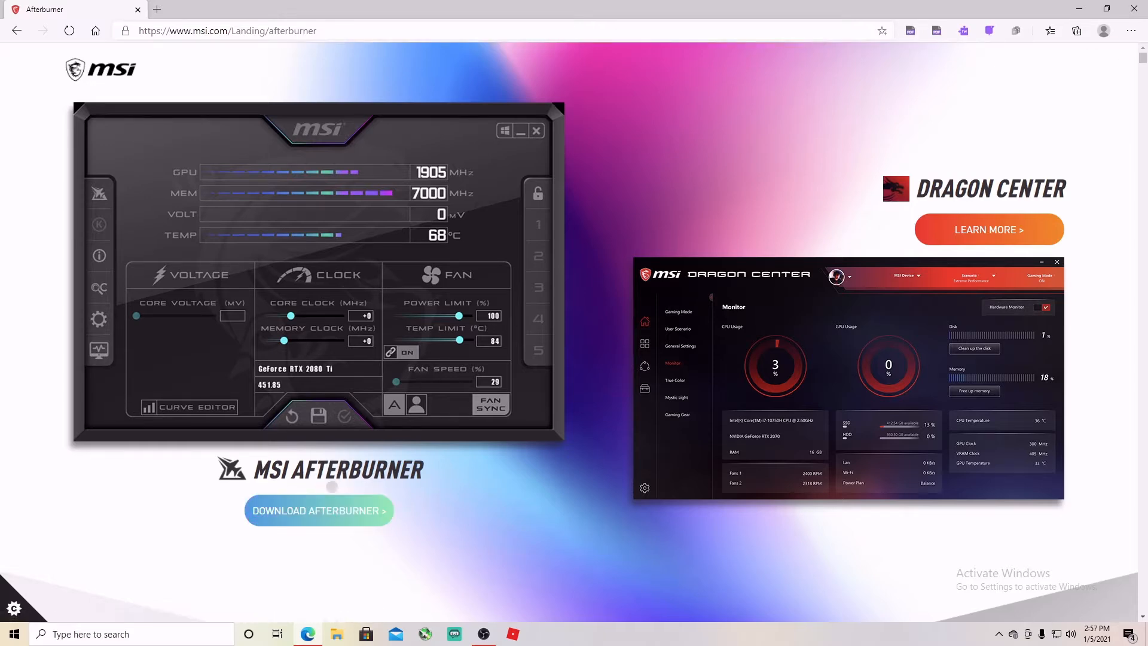
{"action": "left_click", "coordinate": [318, 510]}
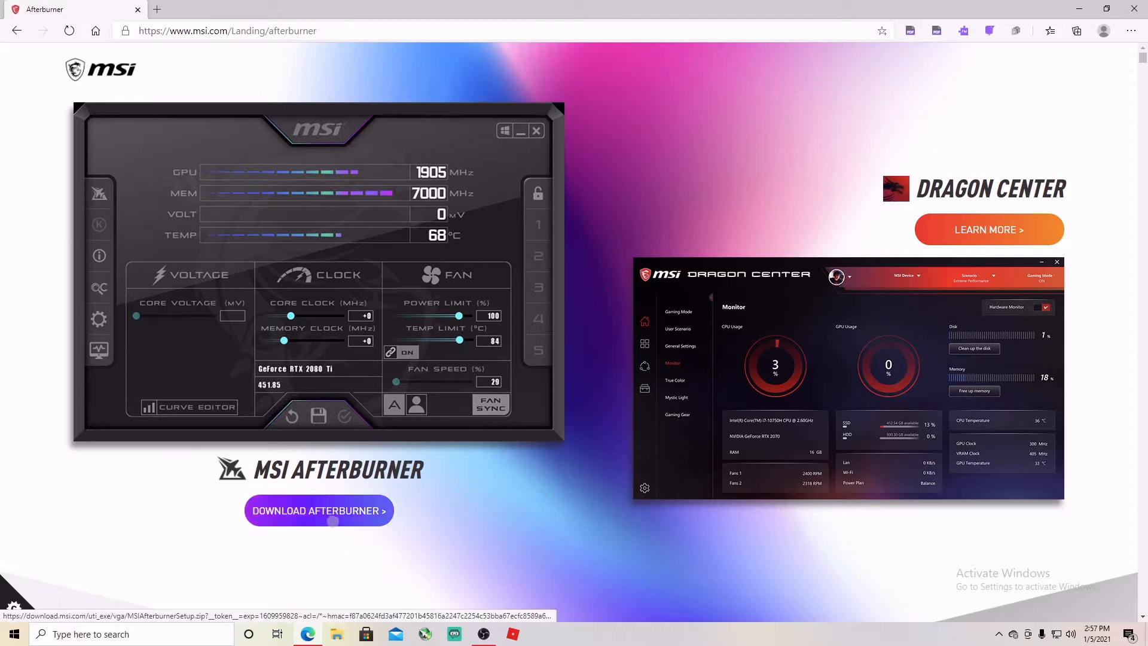
{"action": "left_click", "coordinate": [318, 510]}
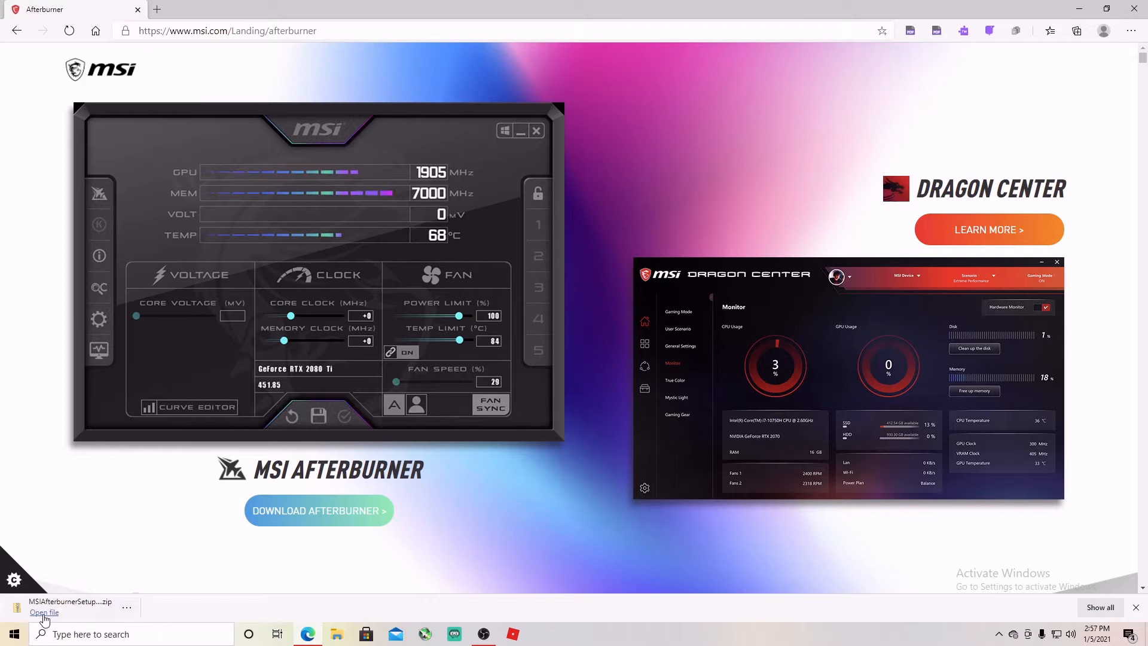
{"action": "left_click", "coordinate": [44, 612]}
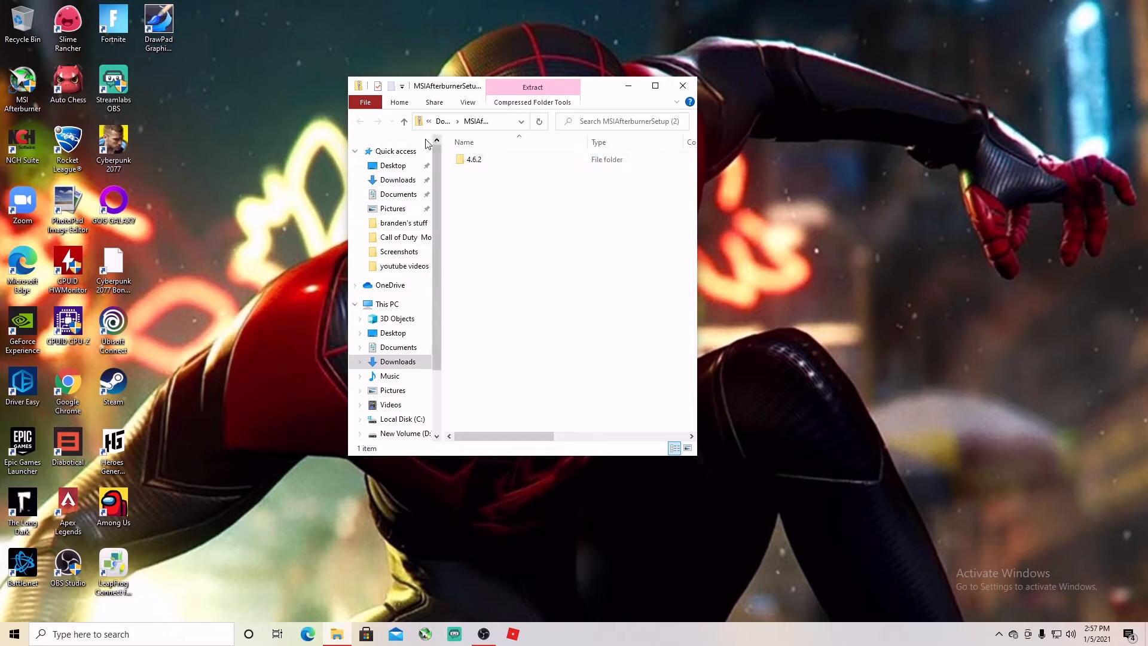
Open the 4.6.2 folder and run MSIAfterburnerSetup462.
{"action": "left_click", "coordinate": [474, 159]}
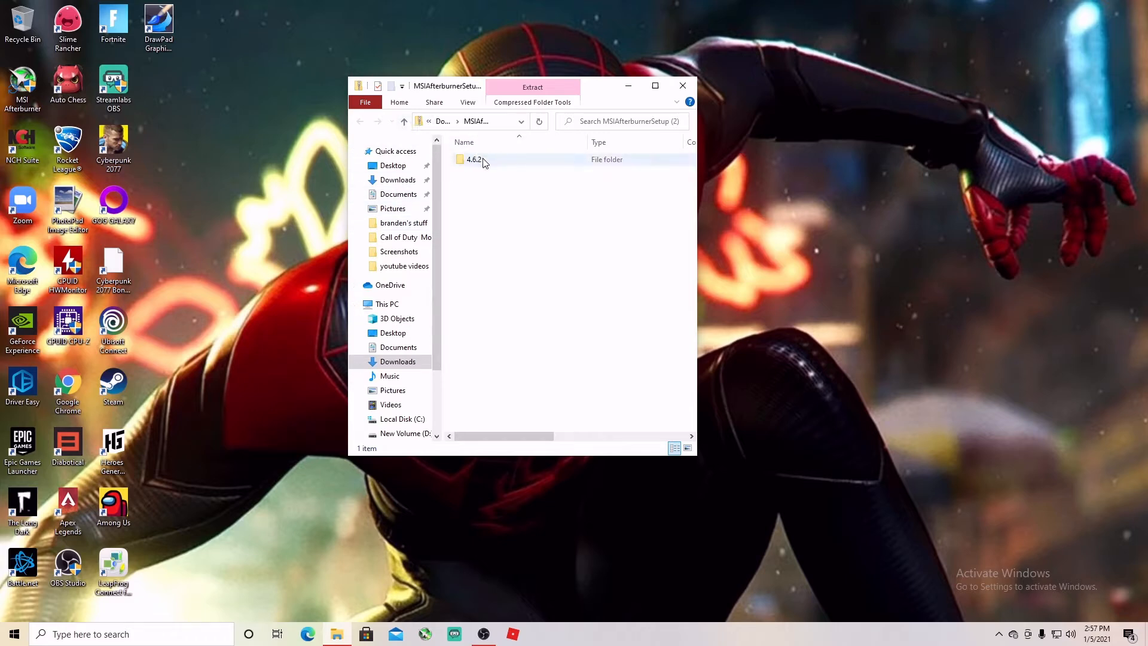
{"action": "left_click", "coordinate": [474, 160]}
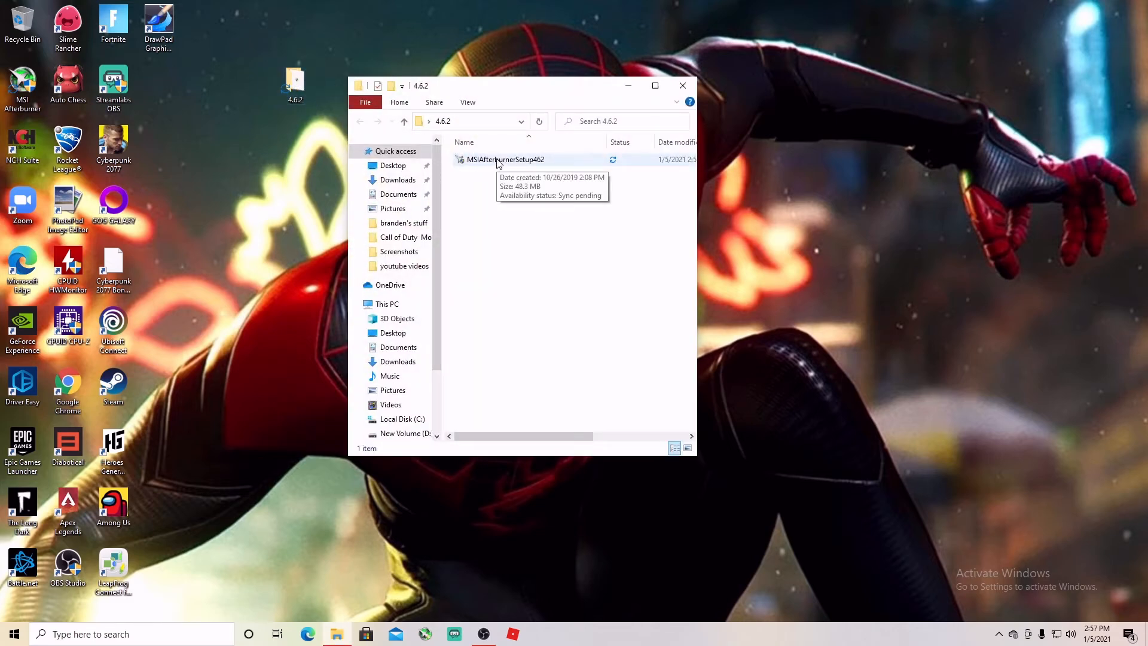
{"action": "left_click", "coordinate": [504, 160]}
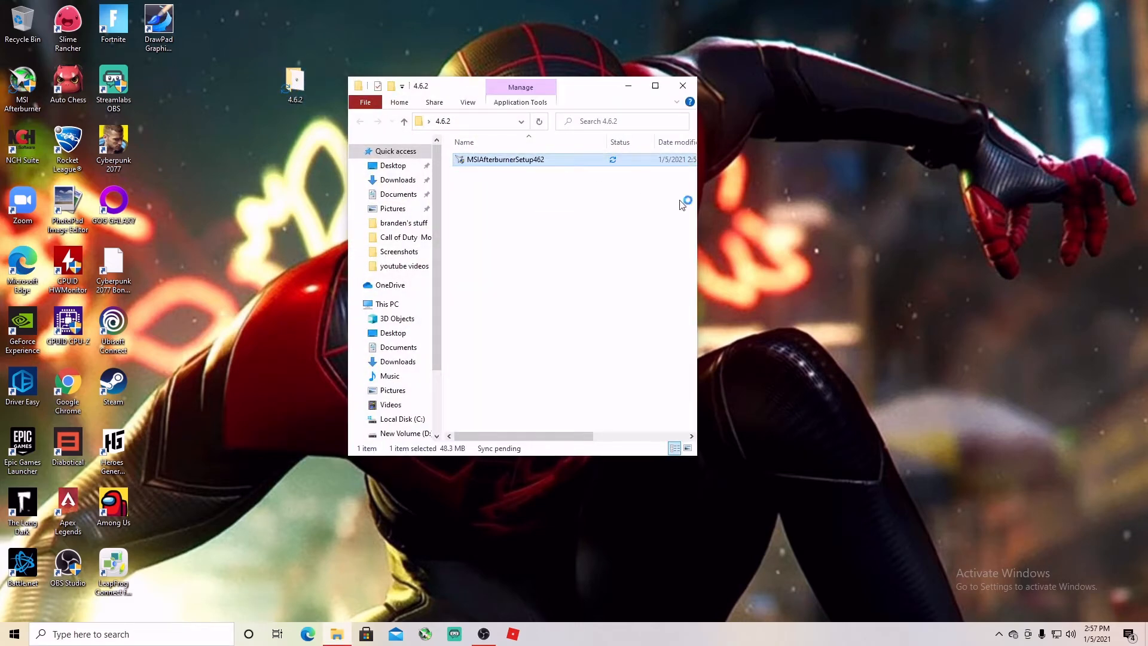
{"action": "double_click", "coordinate": [503, 159]}
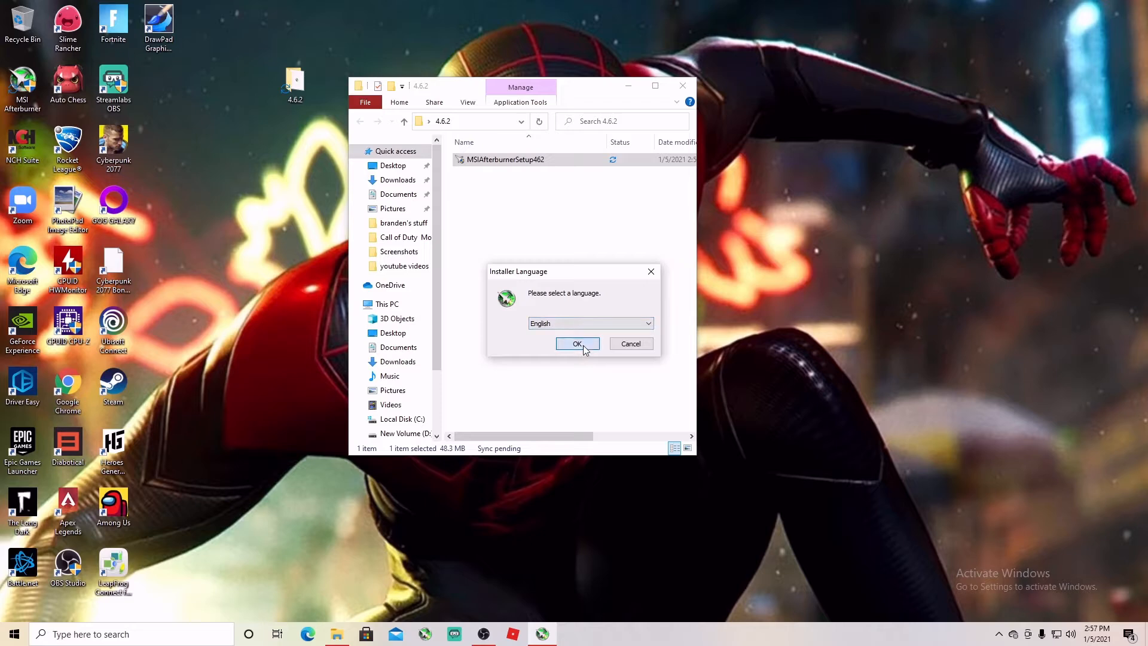
Install Afterburner and RivaTuner in English, accepting the license and default install folder.
{"action": "left_click", "coordinate": [576, 343]}
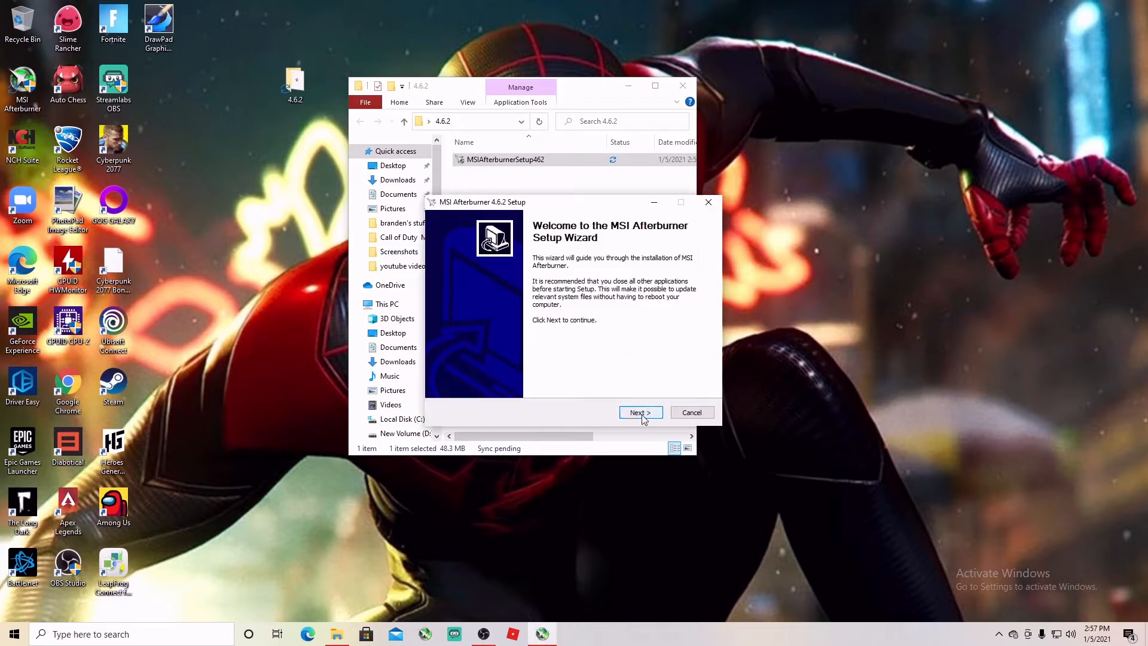
{"action": "left_click", "coordinate": [639, 412]}
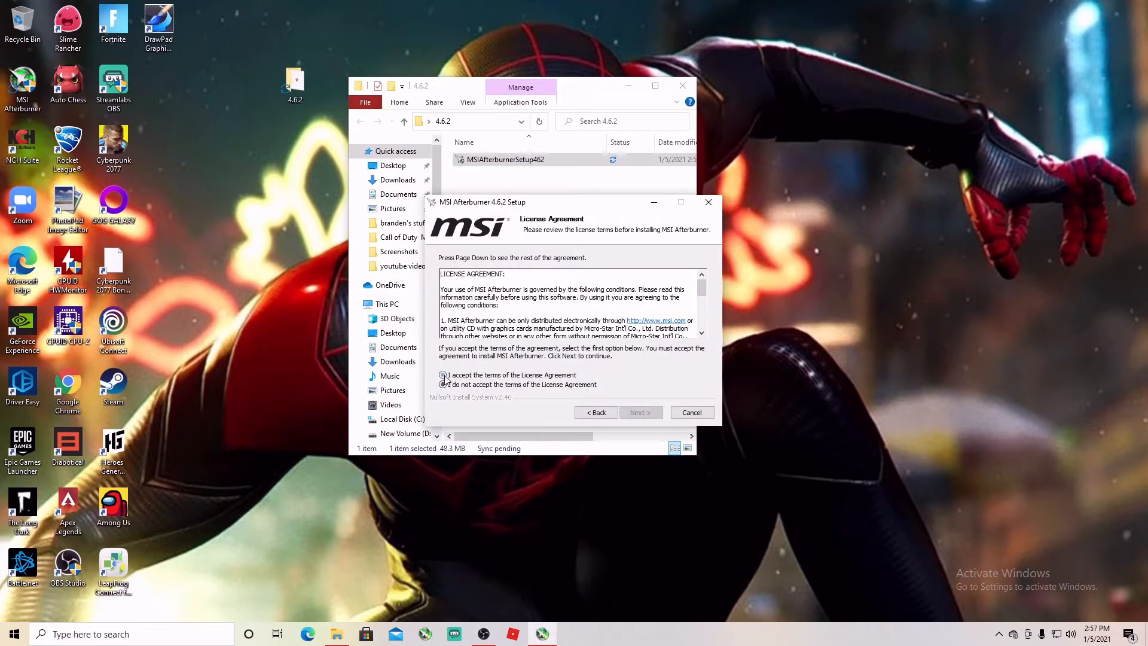
{"action": "left_click", "coordinate": [443, 375]}
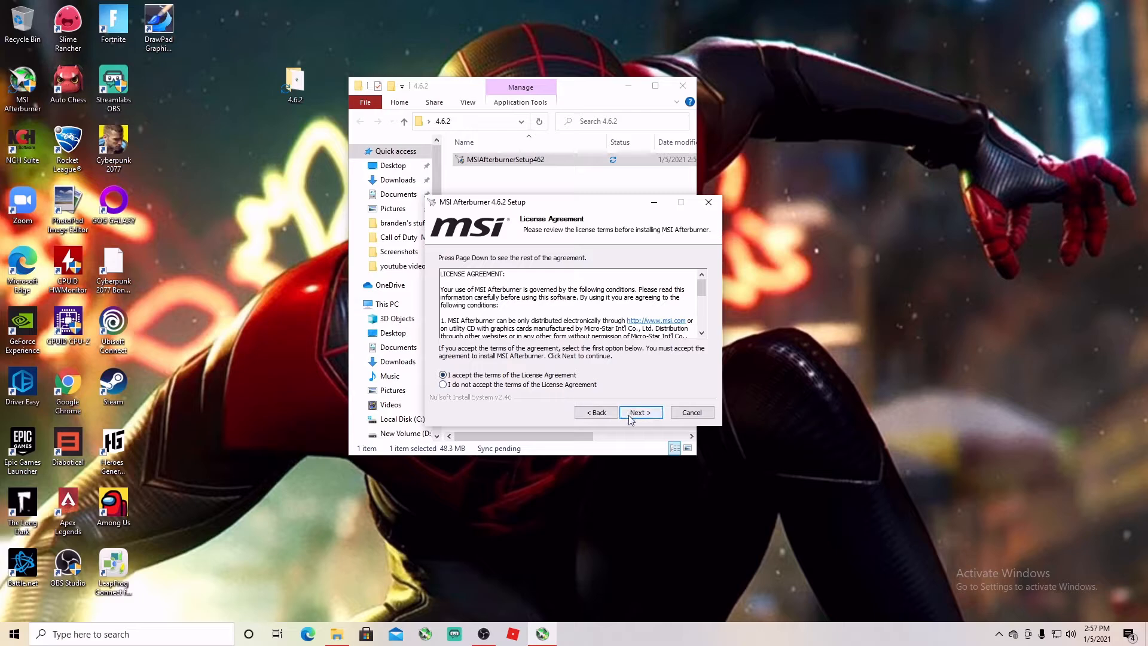
{"action": "left_click", "coordinate": [639, 412]}
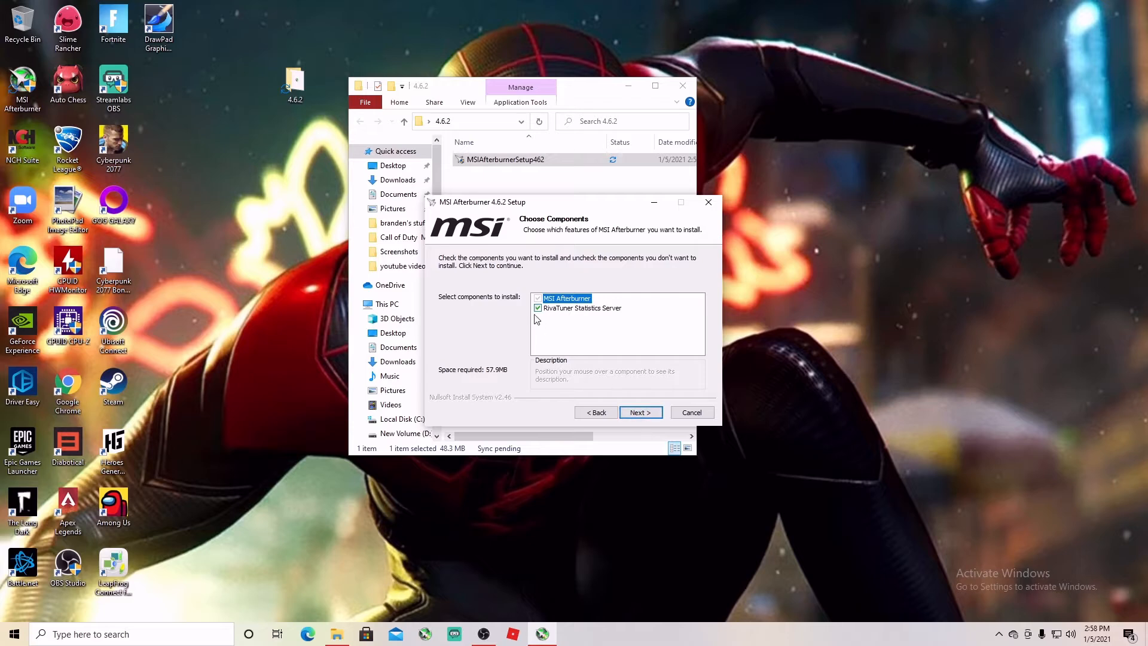
{"action": "left_click", "coordinate": [639, 412]}
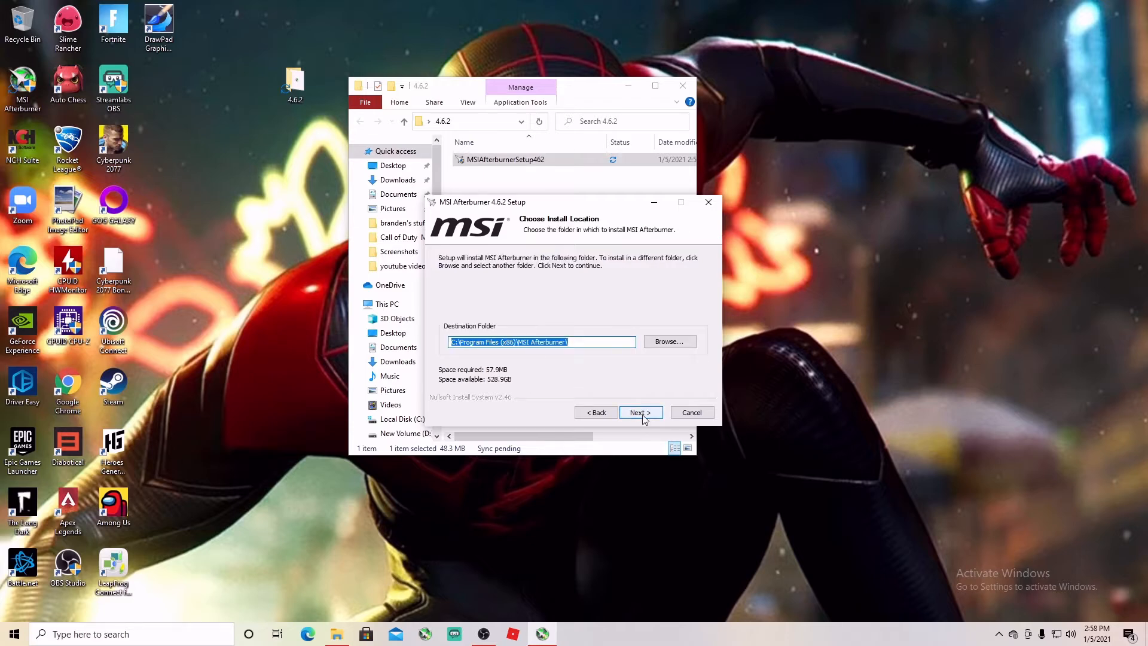
{"action": "left_click", "coordinate": [639, 412]}
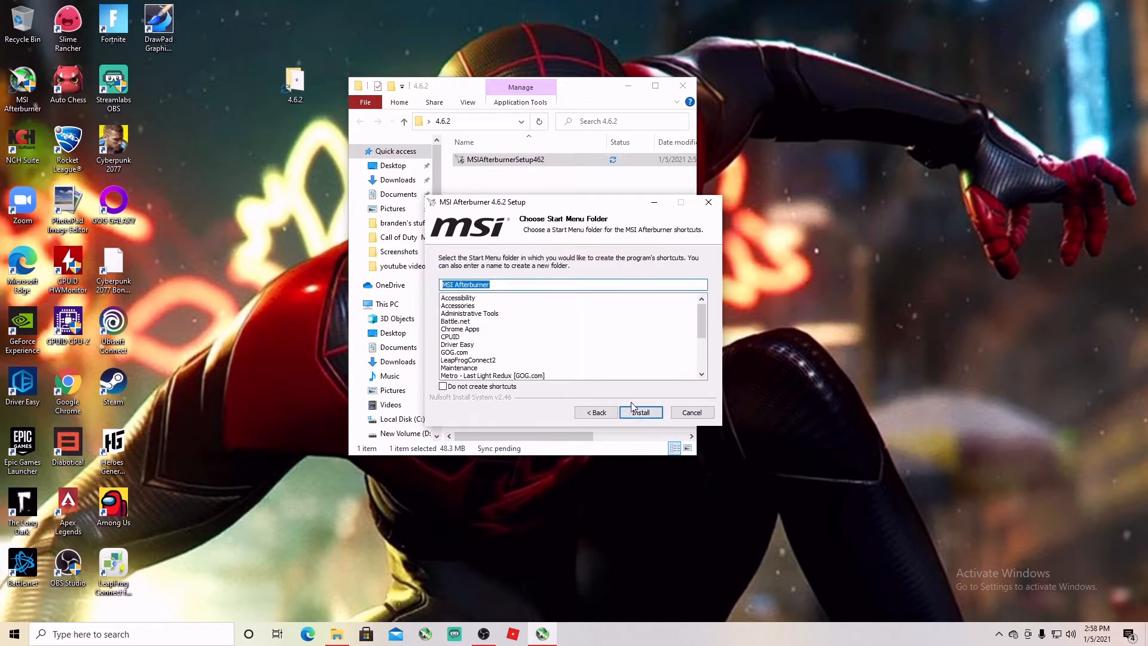
{"action": "left_click", "coordinate": [639, 412]}
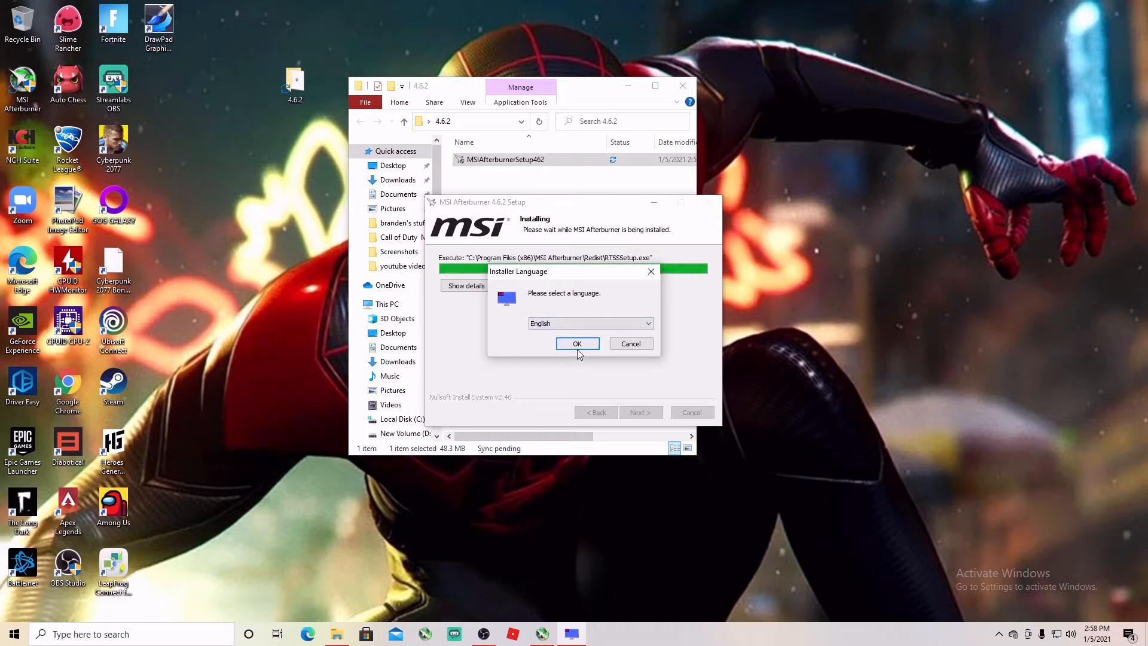
Reinstall RivaTuner Statistics Server in English with license accepted, then finish its wizard.
{"action": "left_click", "coordinate": [576, 343]}
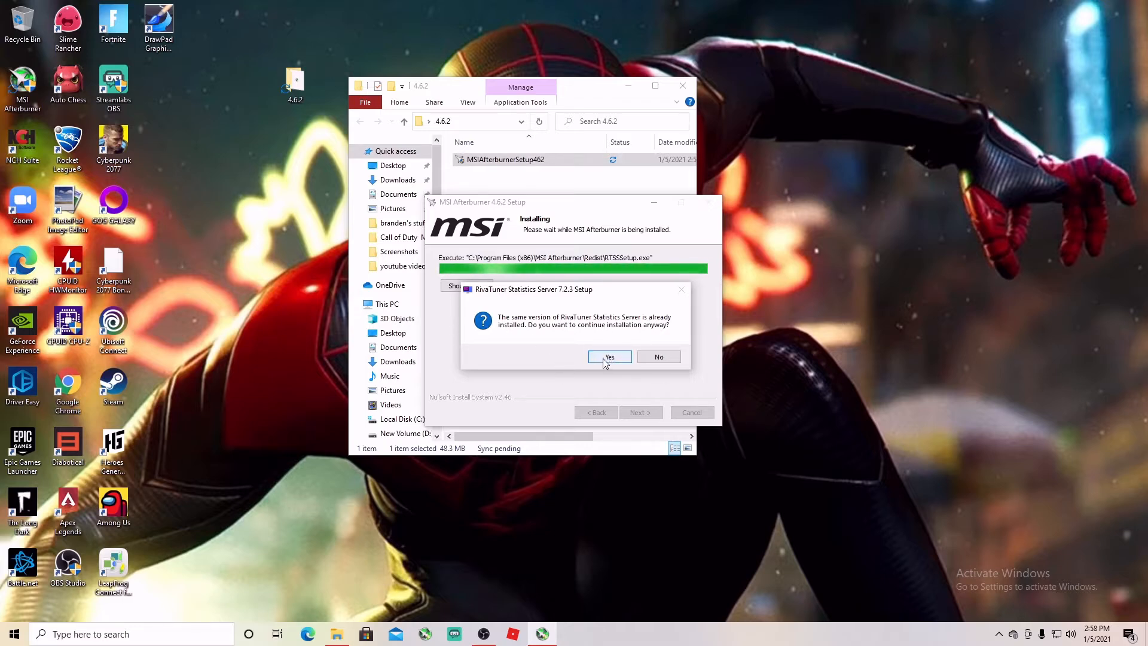
{"action": "left_click", "coordinate": [609, 356]}
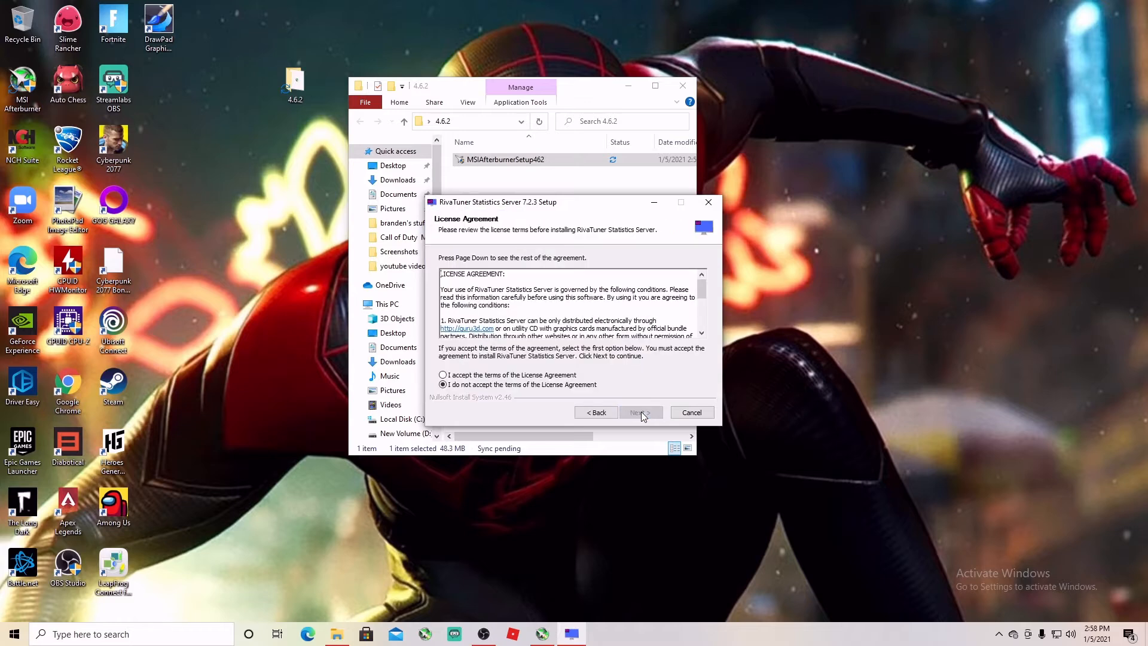
{"action": "left_click", "coordinate": [443, 374]}
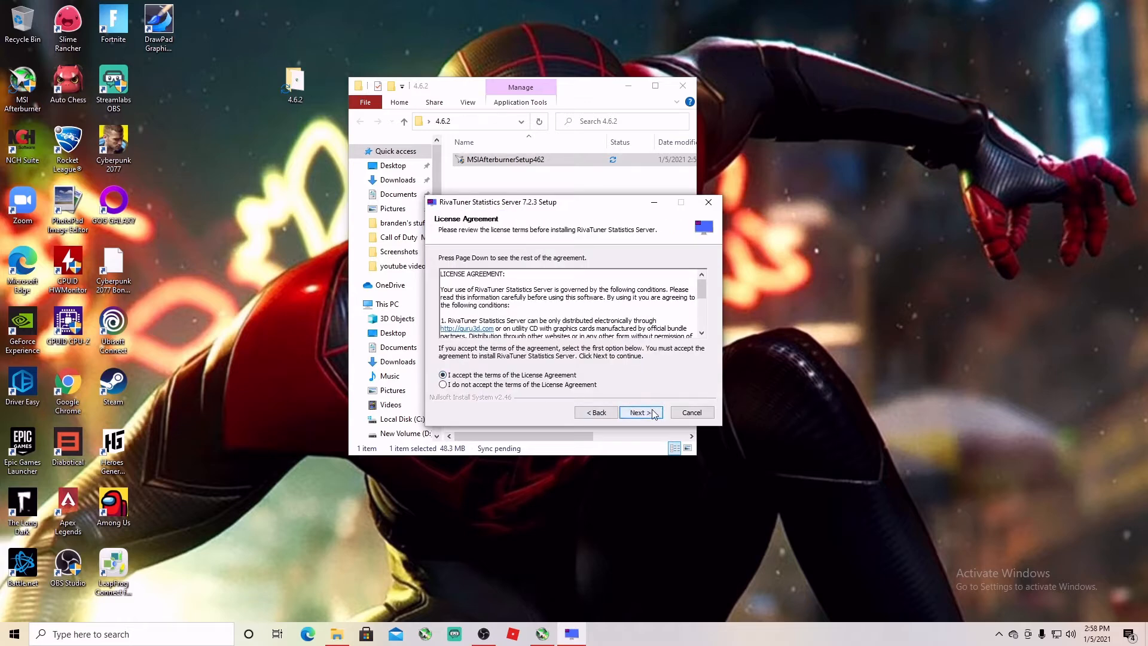
{"action": "left_click", "coordinate": [638, 412]}
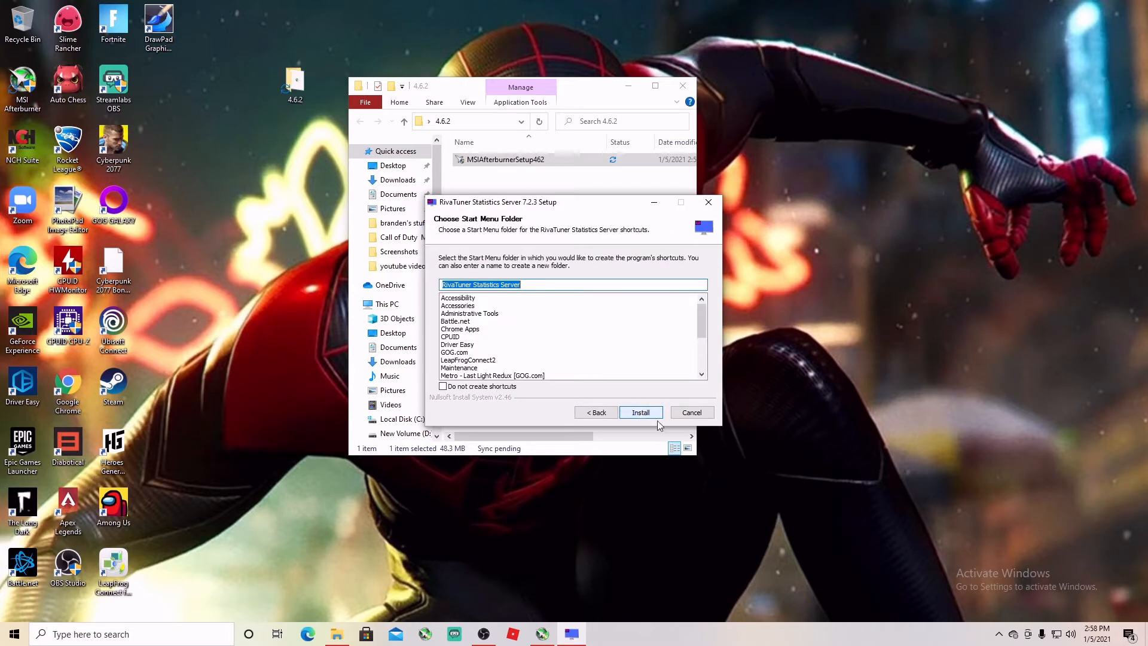
{"action": "left_click", "coordinate": [639, 412]}
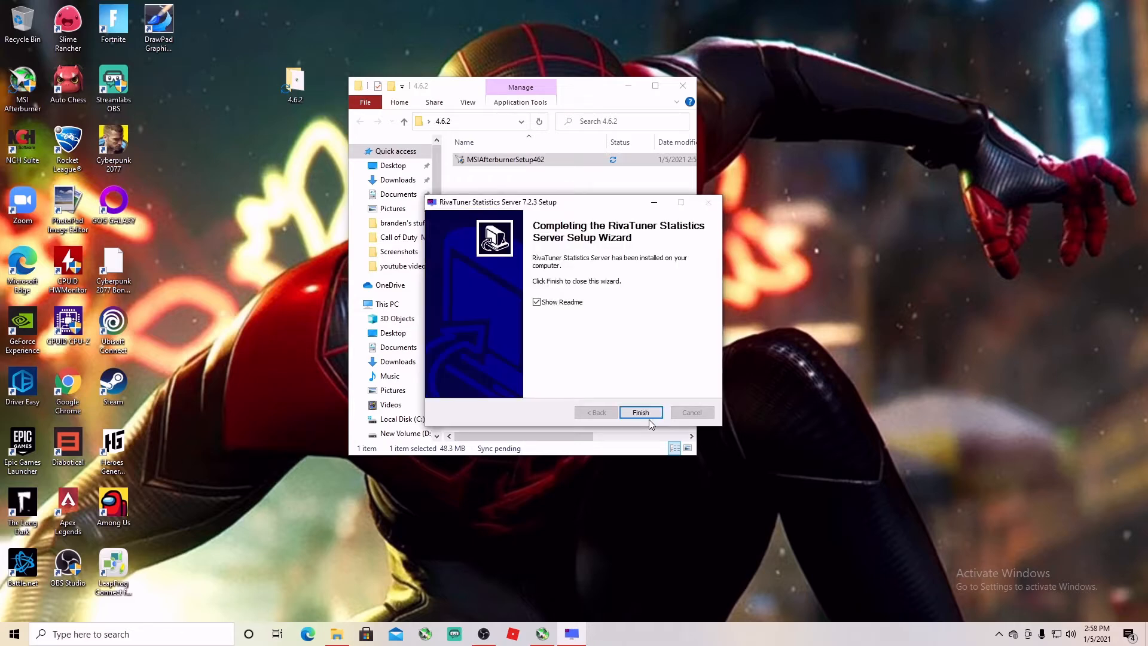
{"action": "left_click", "coordinate": [536, 301]}
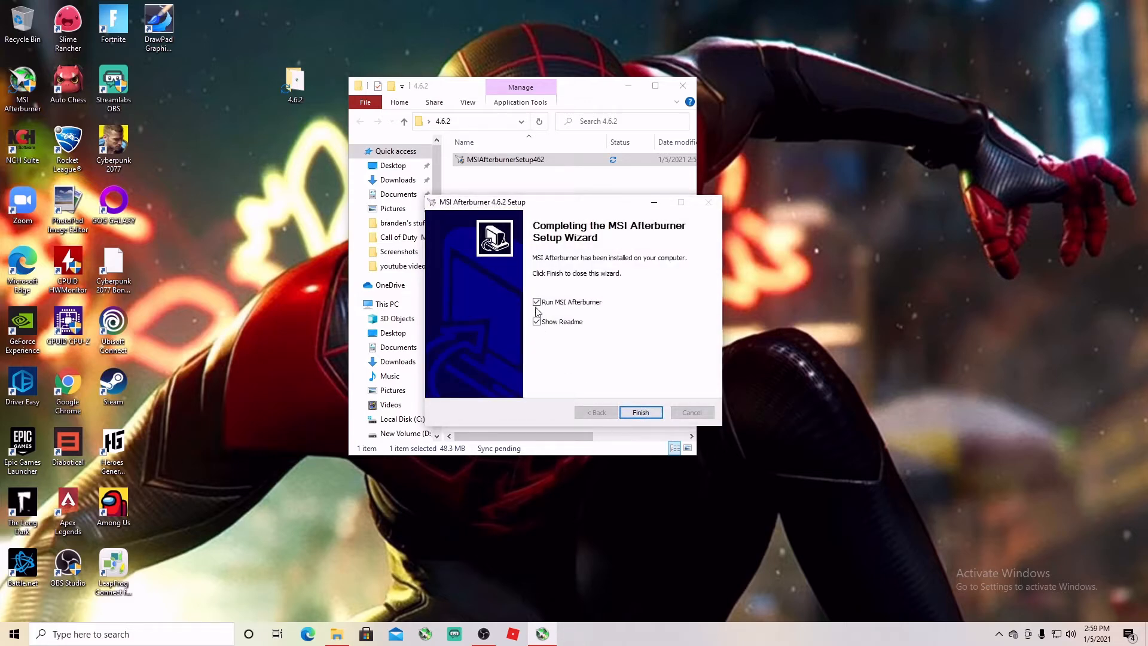
Finish Afterburner setup with Show Readme unchecked and Run MSI Afterburner checked.
{"action": "left_click", "coordinate": [536, 302]}
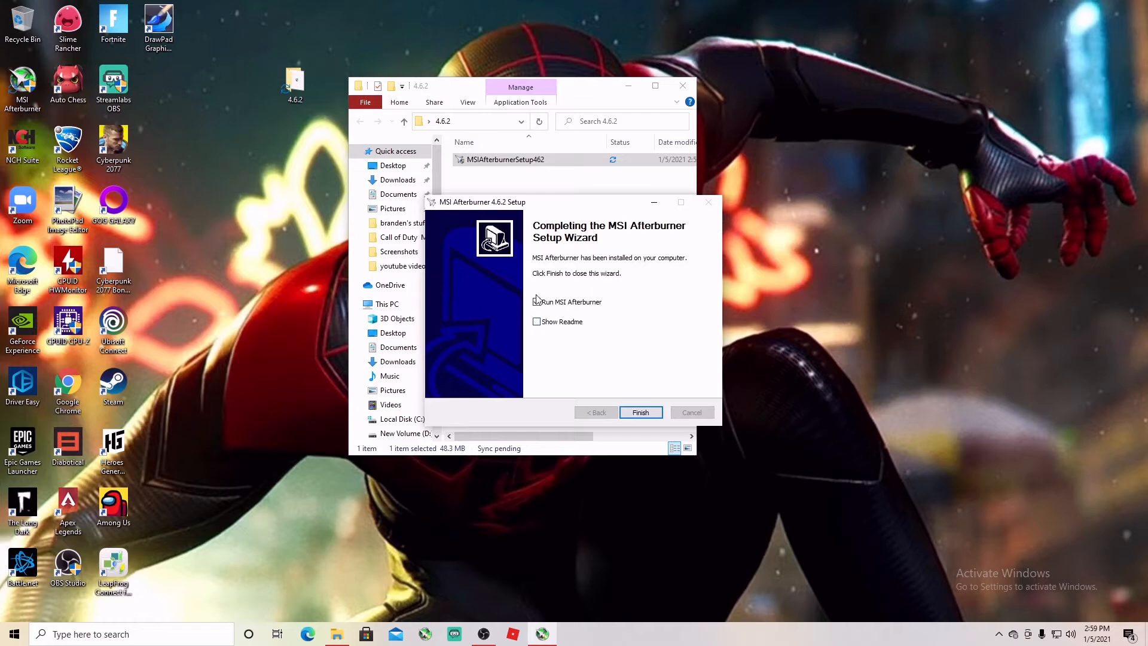
{"action": "left_click", "coordinate": [536, 302]}
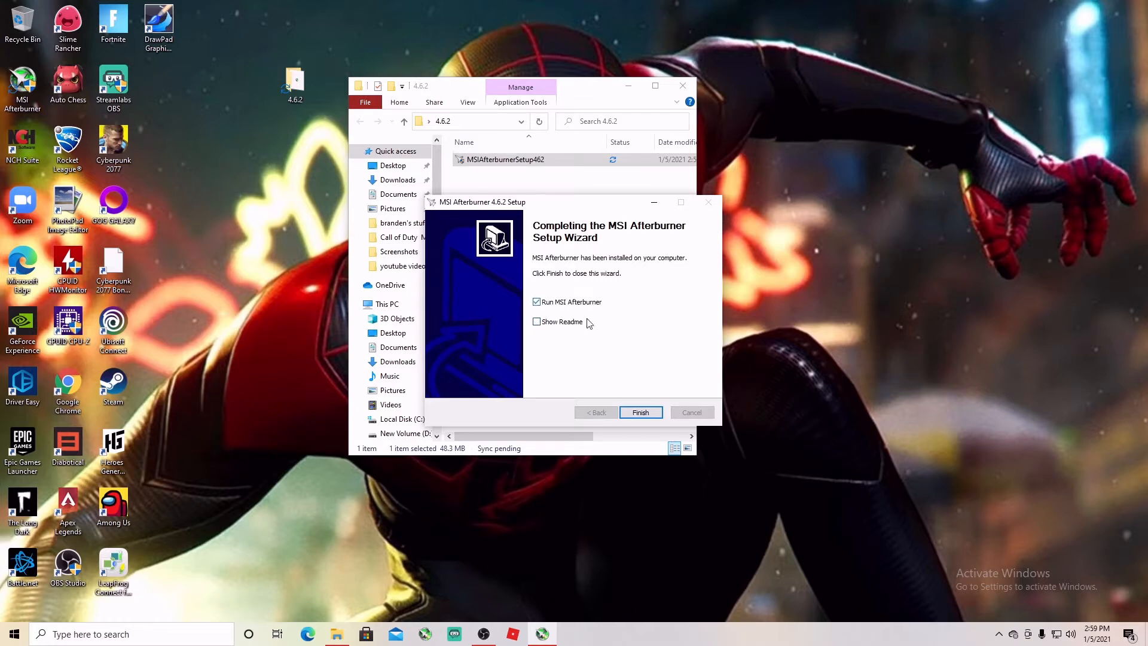
{"action": "left_click", "coordinate": [639, 411]}
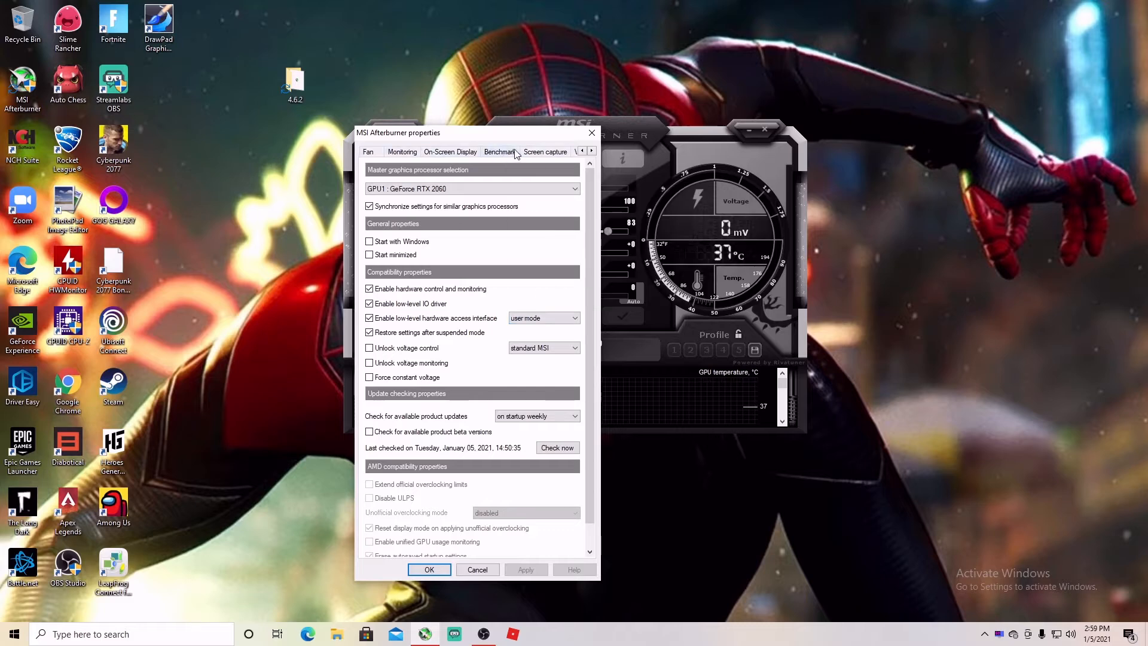
Preview the default v2 and v2 big edition skins, then cancel without keeping them.
{"action": "left_click", "coordinate": [591, 151]}
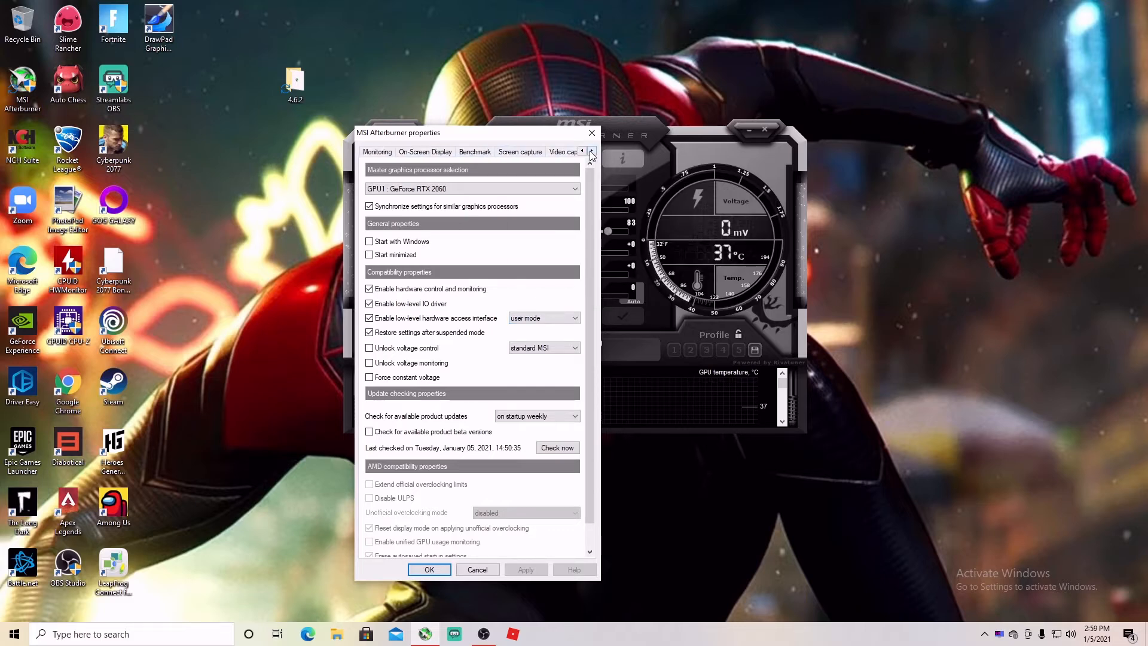
{"action": "left_click", "coordinate": [590, 151]}
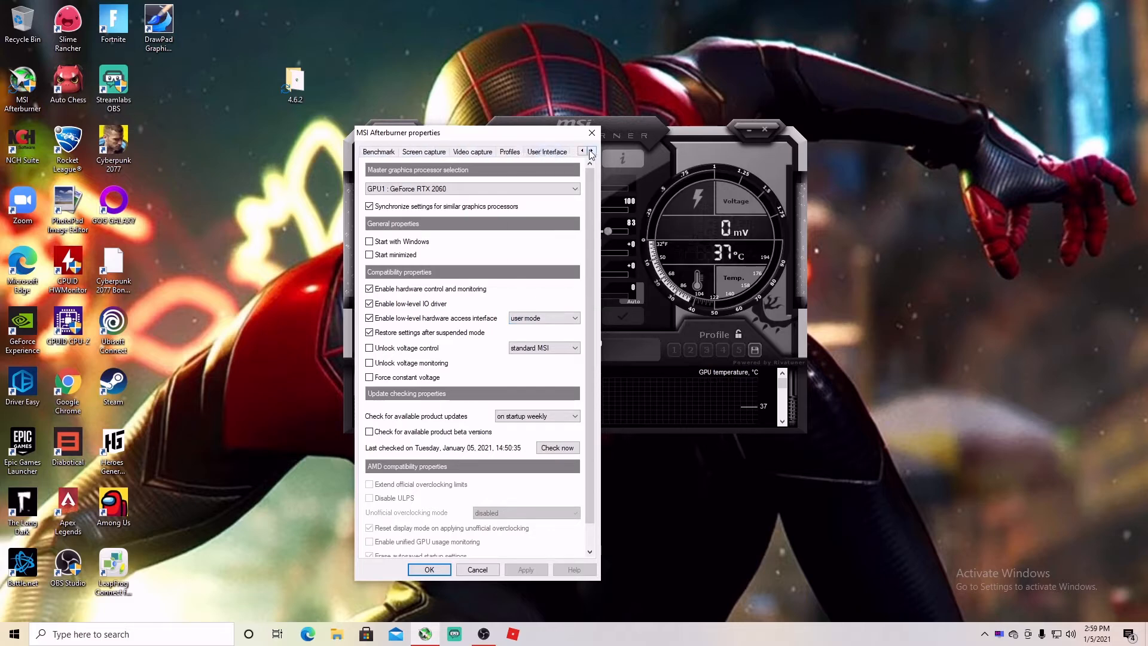
{"action": "left_click", "coordinate": [545, 152]}
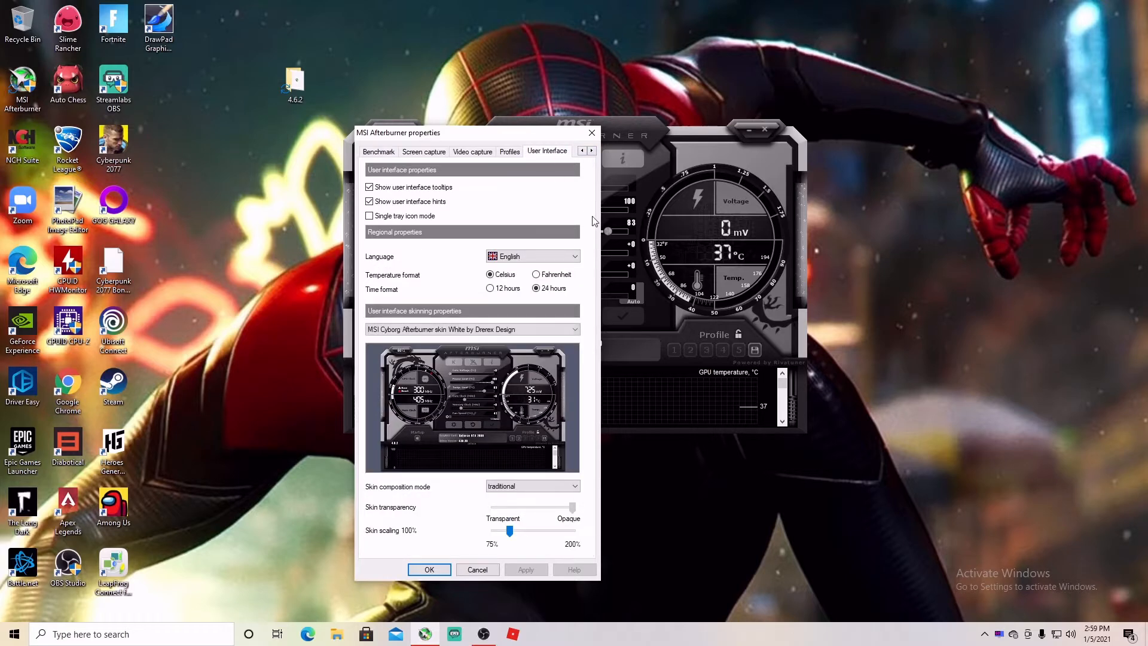
{"action": "mouse_move", "coordinate": [533, 377]}
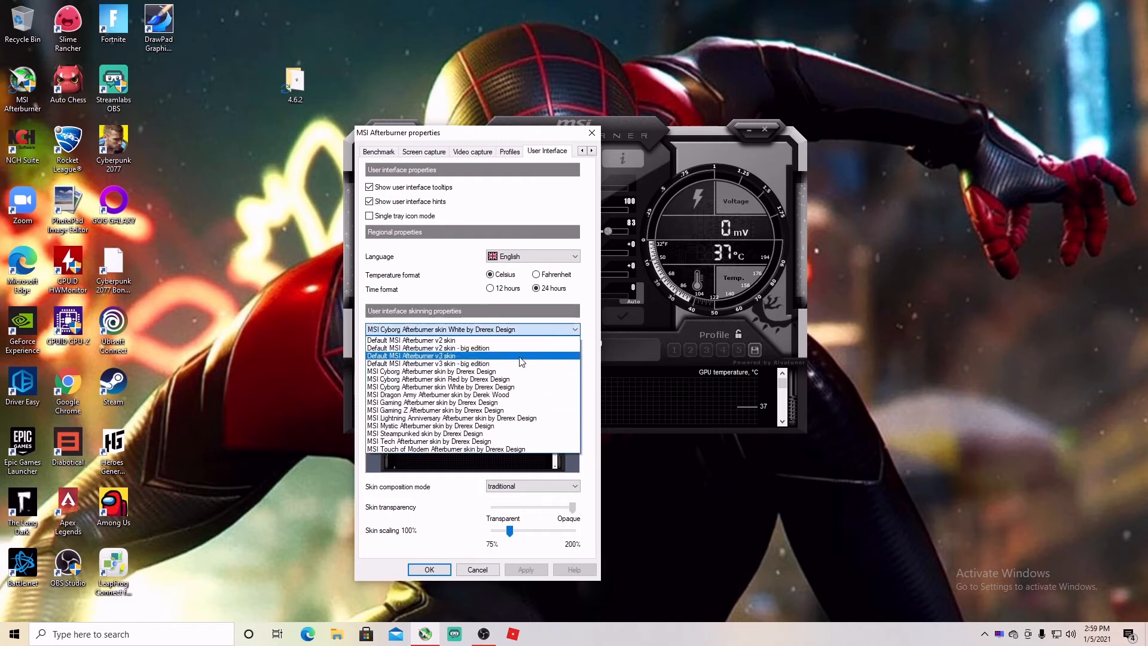
{"action": "left_click", "coordinate": [428, 363]}
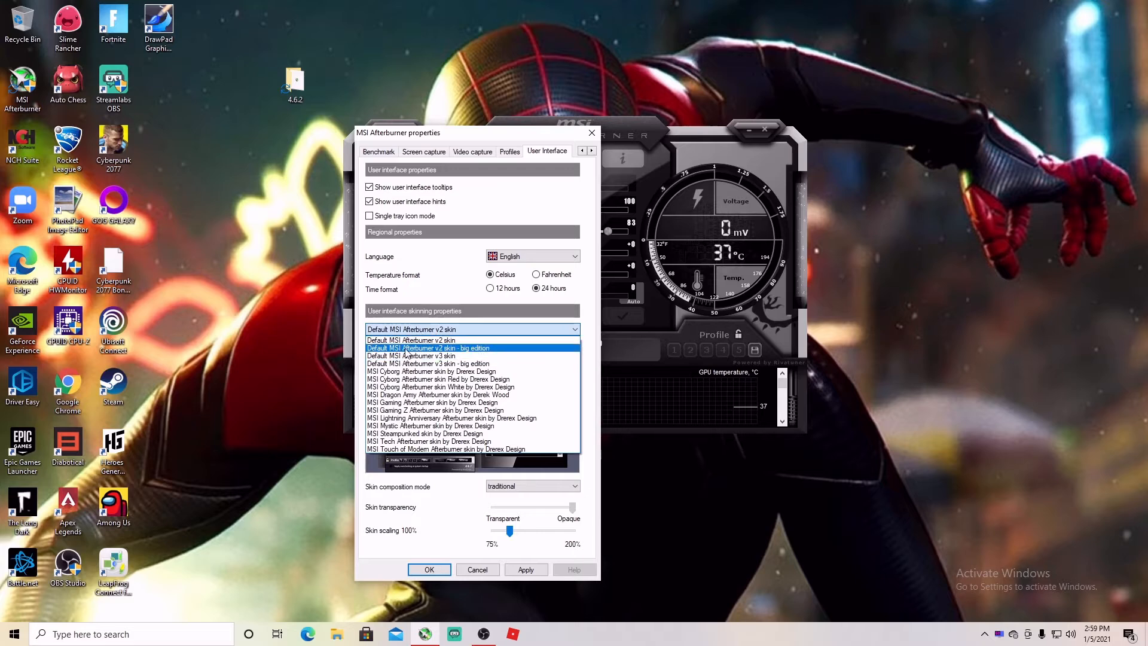
{"action": "left_click", "coordinate": [427, 348]}
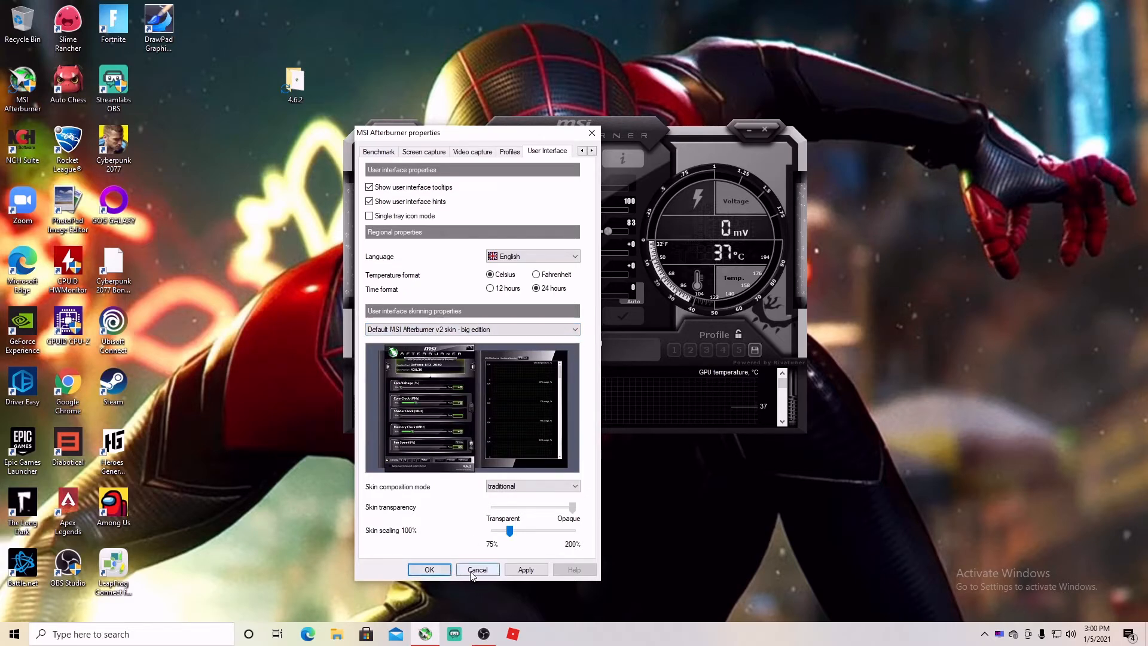
{"action": "left_click", "coordinate": [477, 570]}
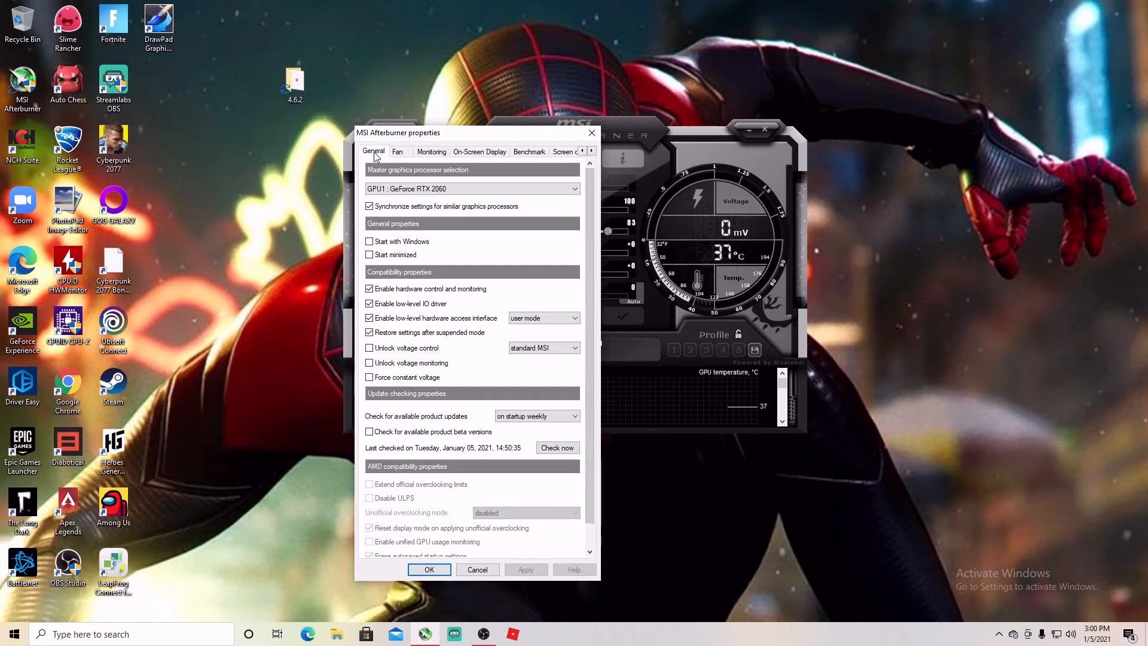
Switch Afterburner properties to the Monitoring tab.
{"action": "left_click", "coordinate": [472, 188]}
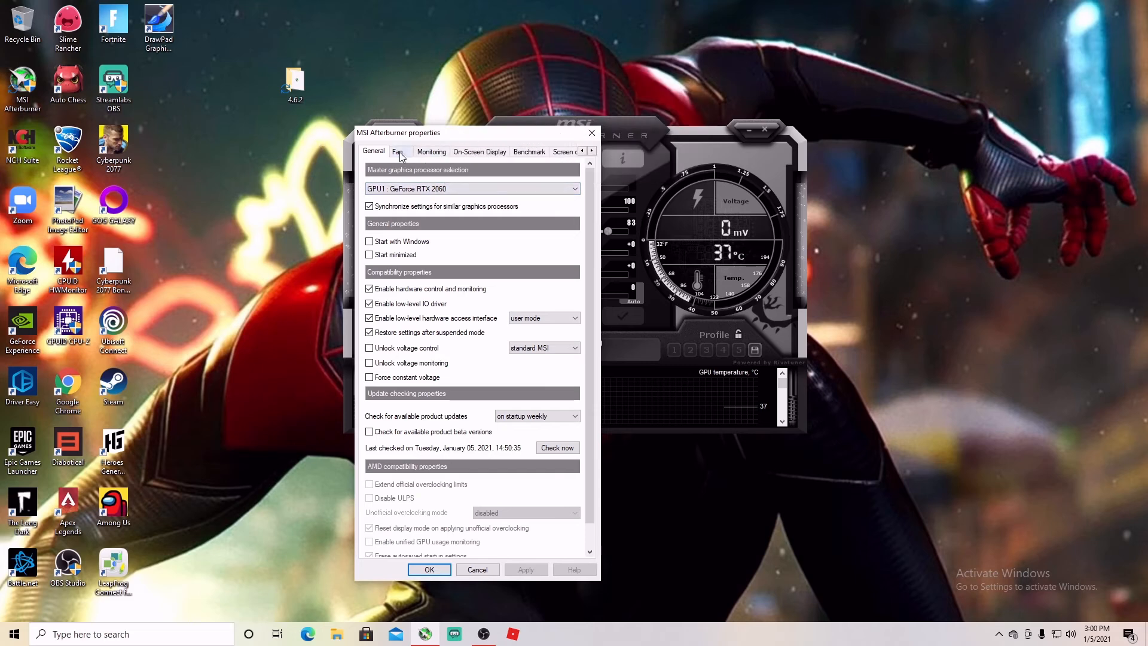
{"action": "left_click", "coordinate": [431, 151]}
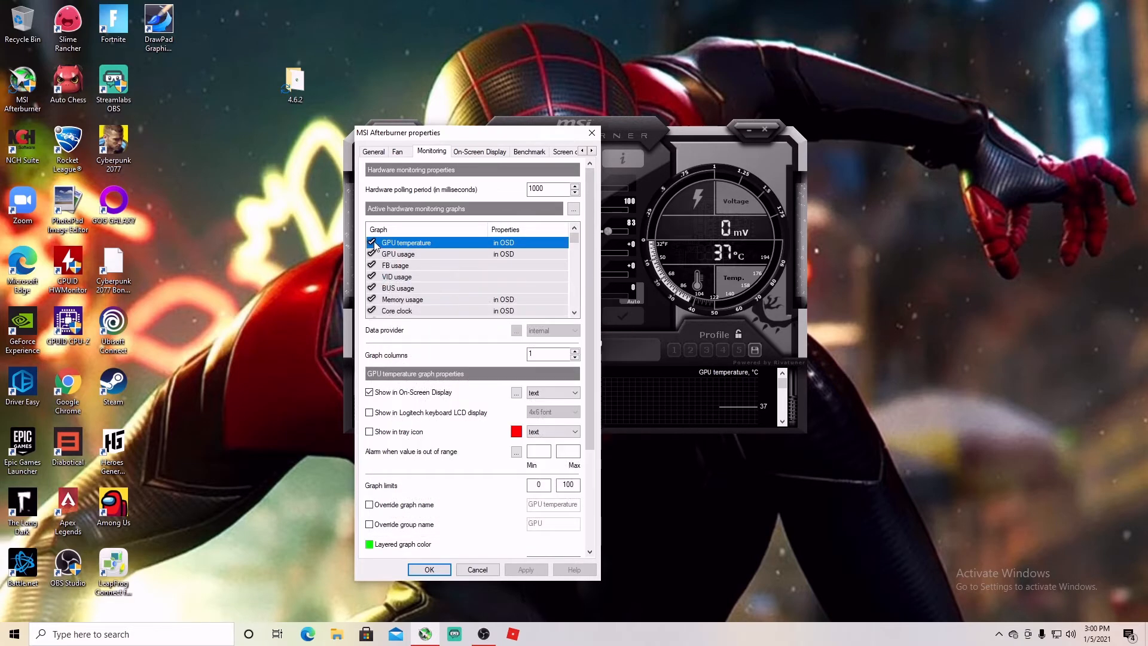
Toggle GPU temperature's Show in On-Screen Display off and back on.
{"action": "left_click", "coordinate": [371, 242]}
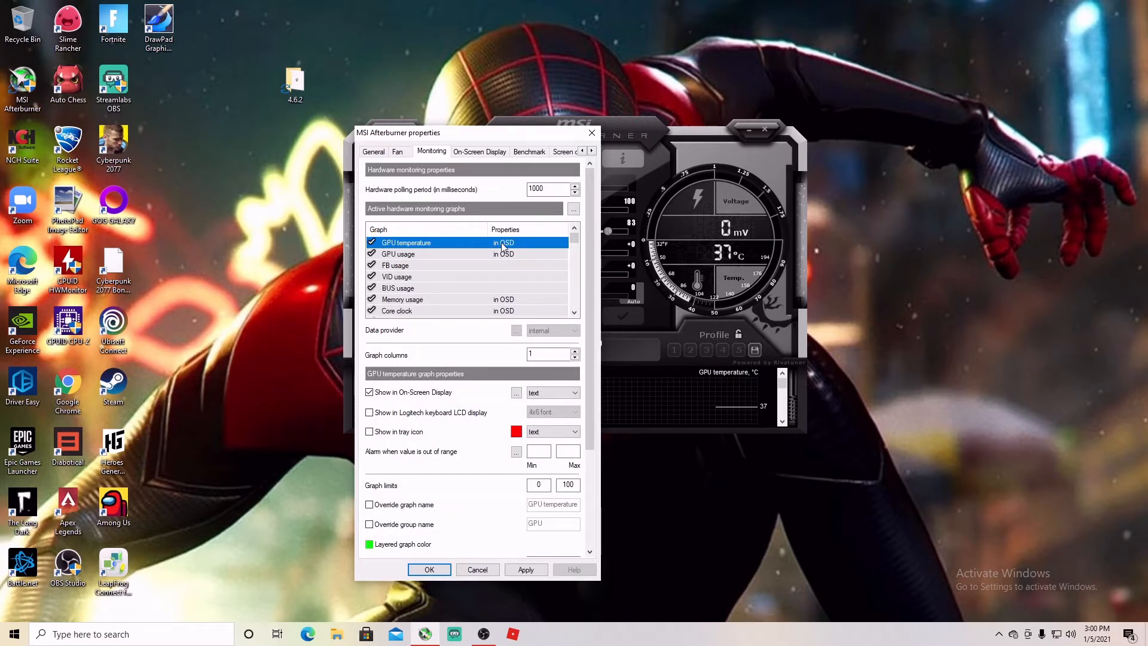
{"action": "left_click", "coordinate": [369, 392]}
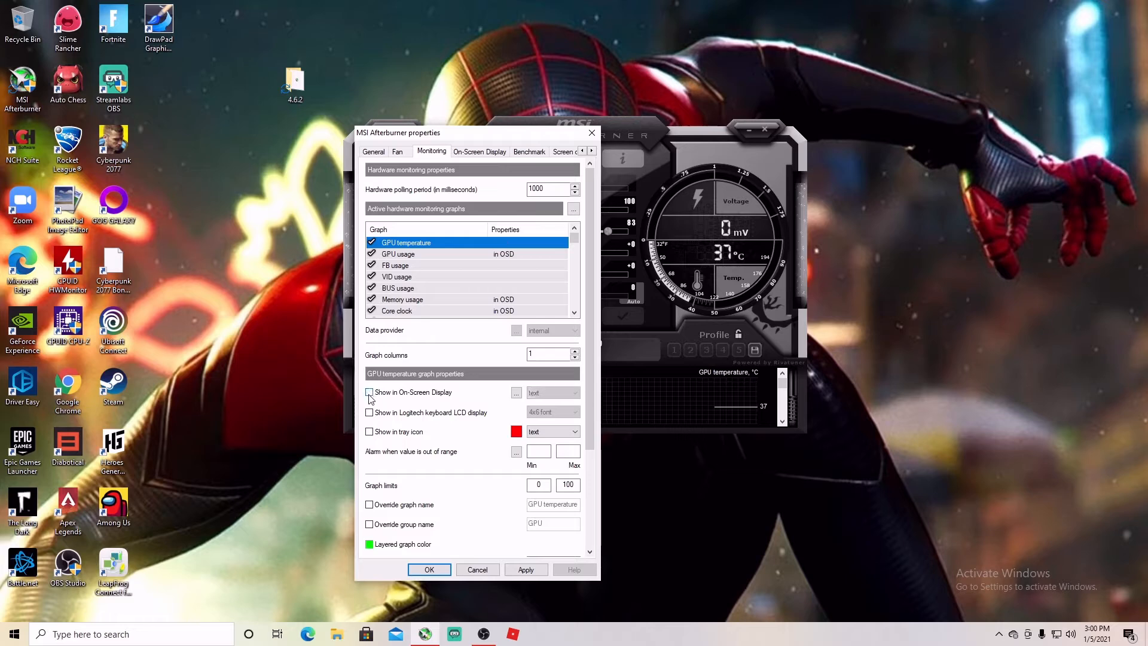
{"action": "left_click", "coordinate": [370, 392]}
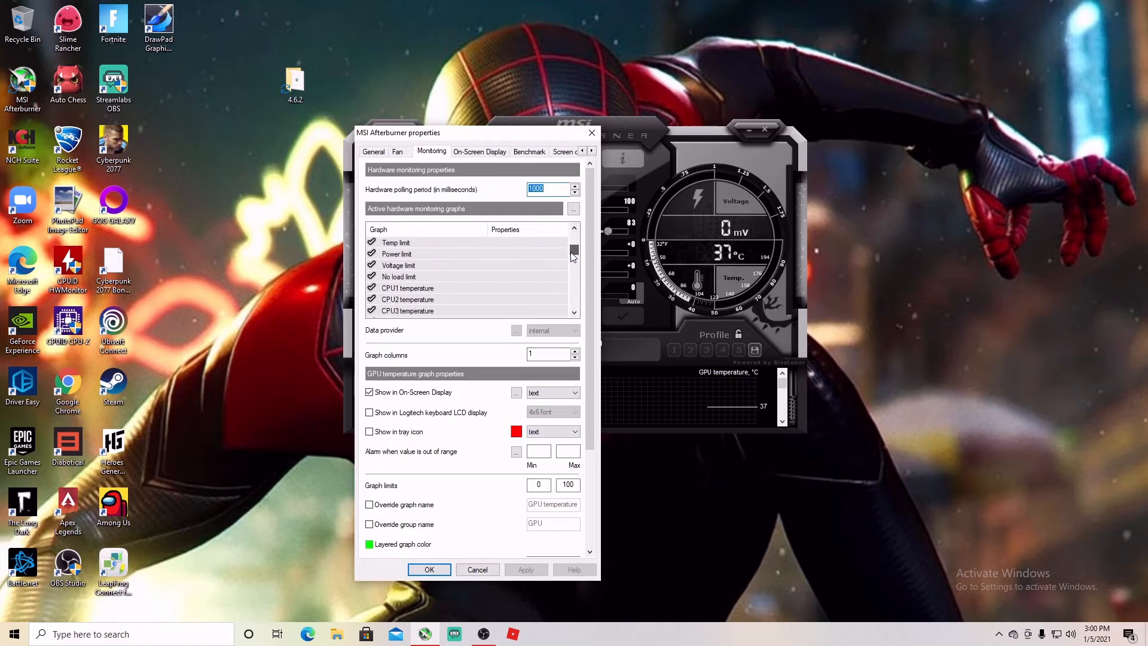
{"action": "scroll", "scroll_direction": "down", "scroll_amount": 3}
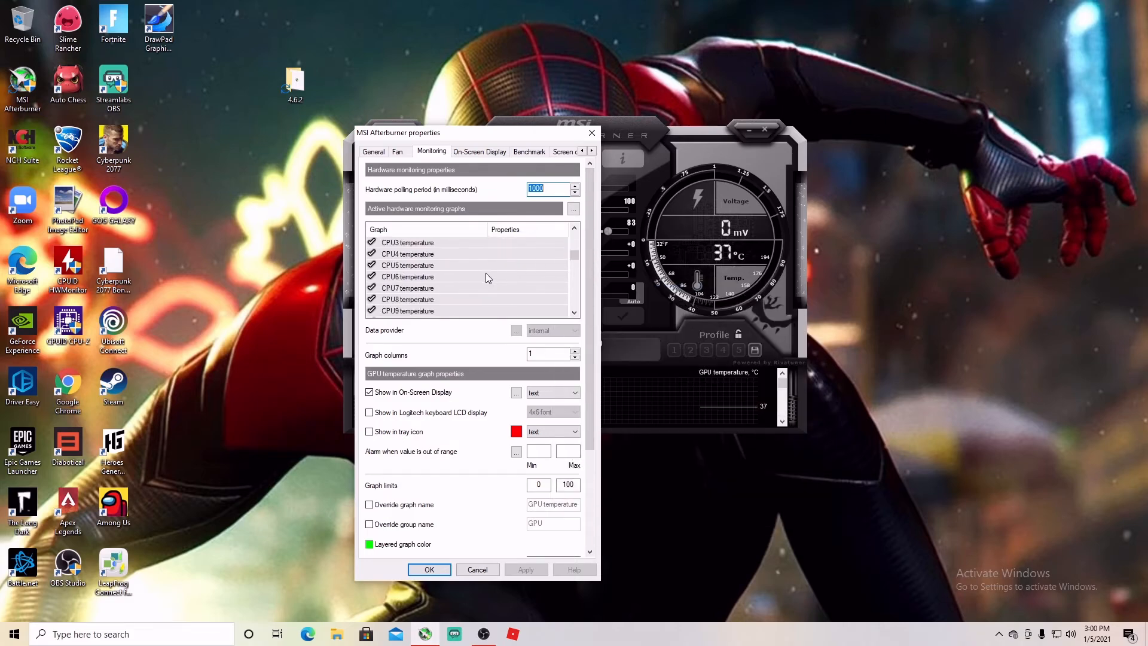
{"action": "scroll", "scroll_direction": "down", "scroll_amount": 3}
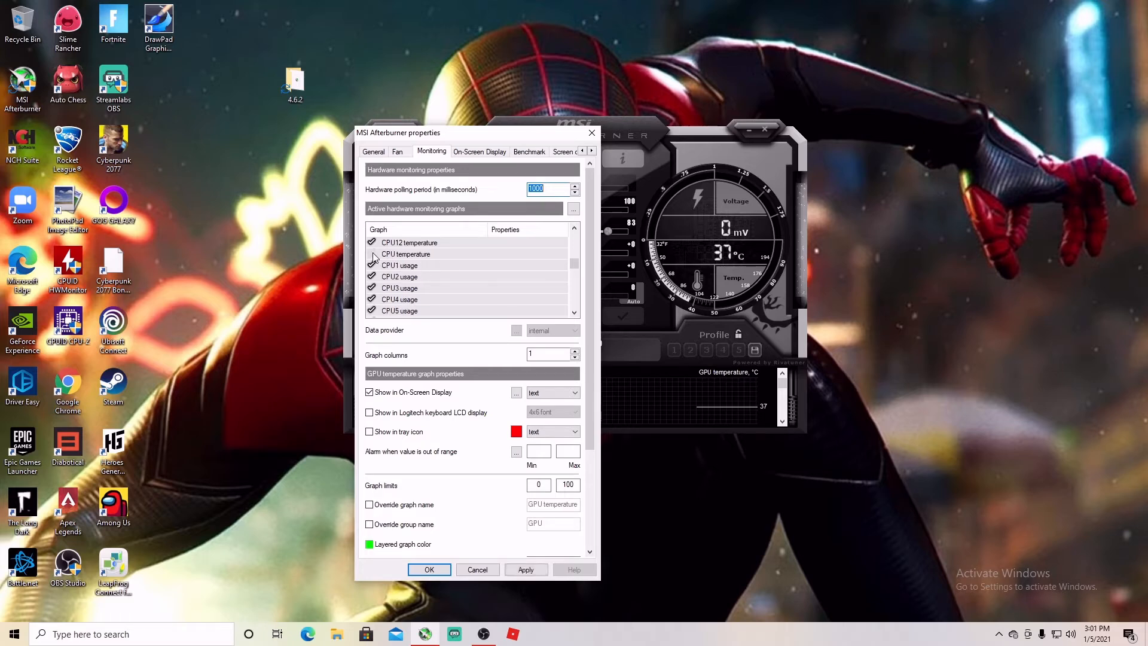
Select CPU temperature, review the graph list, and save the monitoring settings.
{"action": "left_click", "coordinate": [404, 254]}
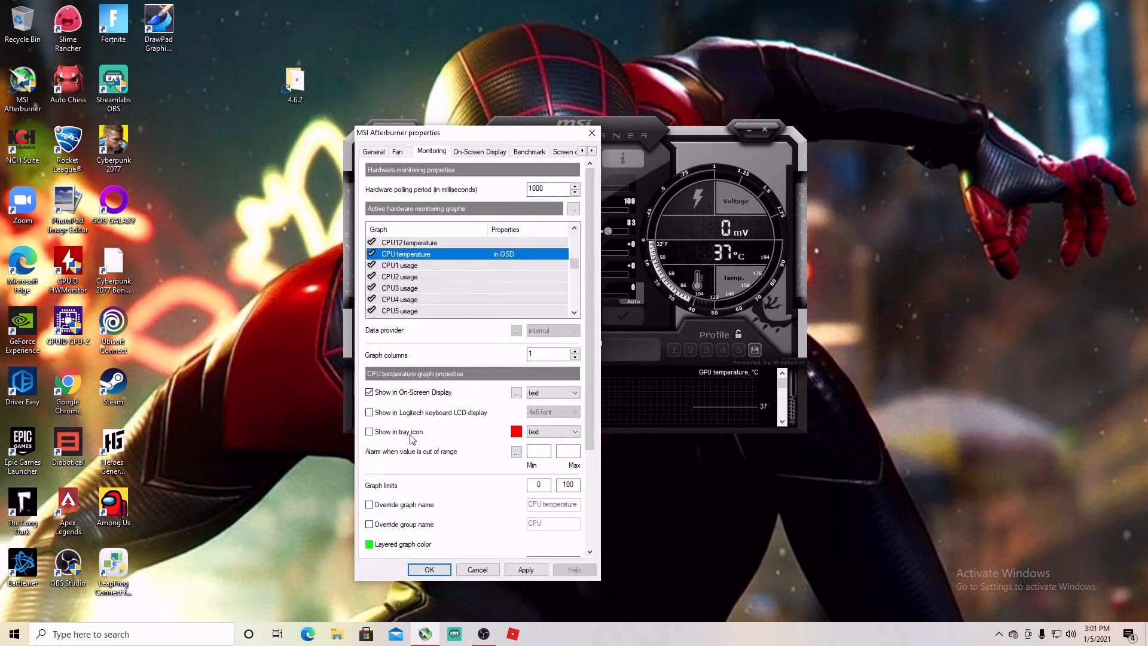
{"action": "scroll", "scroll_direction": "down", "scroll_amount": 3}
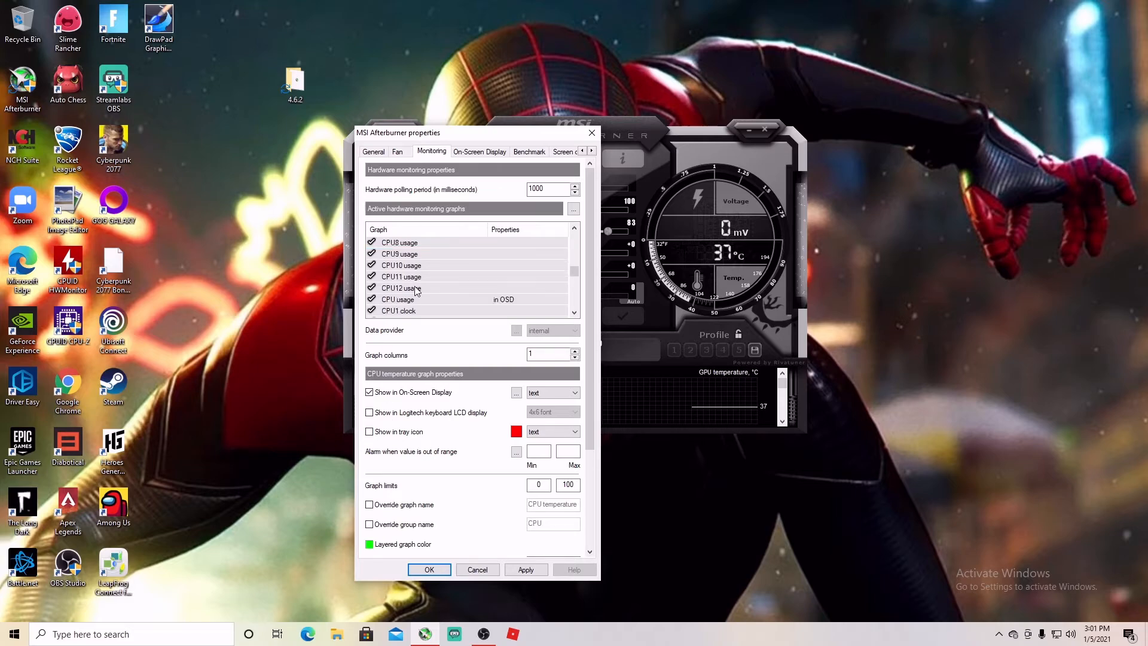
{"action": "scroll", "scroll_direction": "down", "scroll_amount": 3}
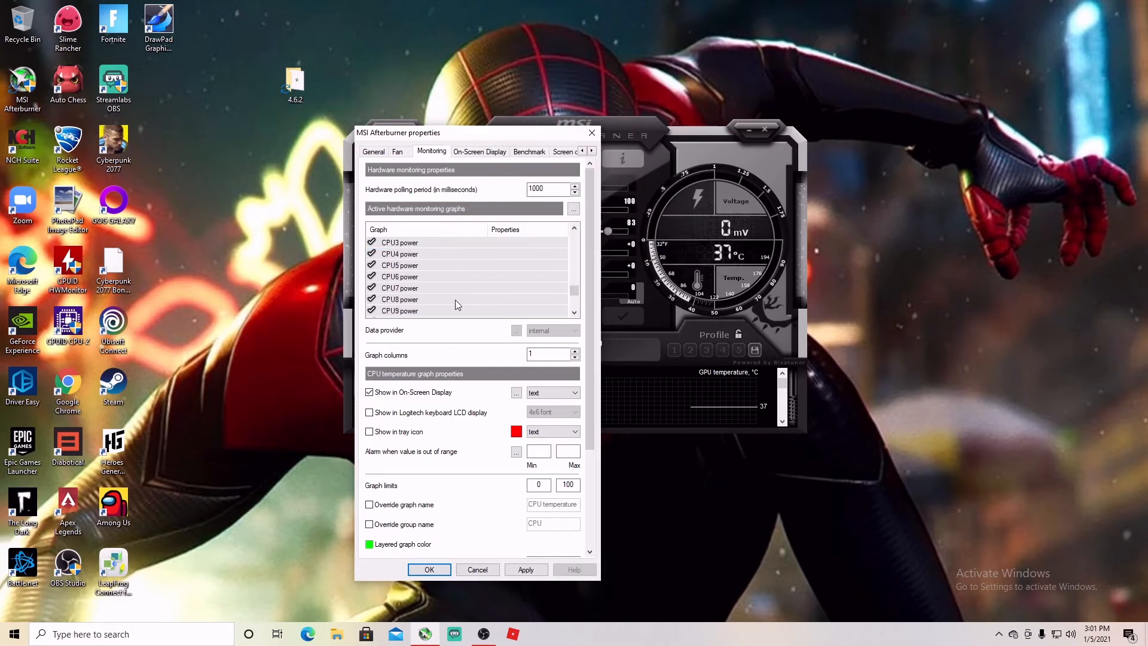
{"action": "scroll", "scroll_direction": "down", "scroll_amount": 3}
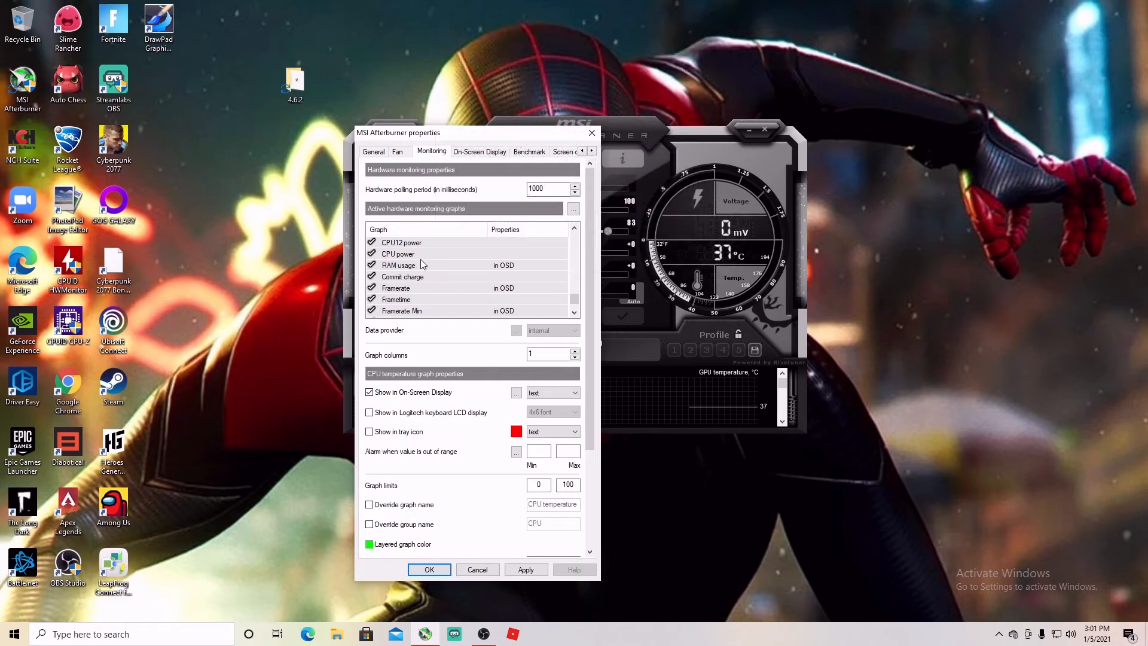
{"action": "scroll", "scroll_direction": "down", "scroll_amount": 3}
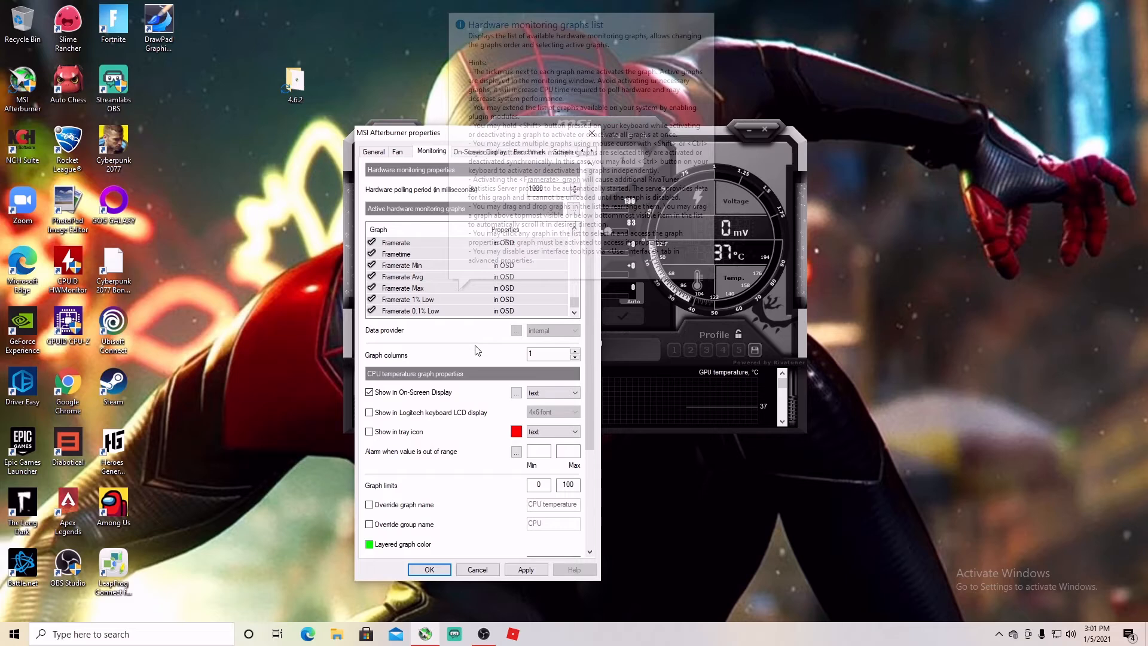
{"action": "left_click", "coordinate": [526, 570]}
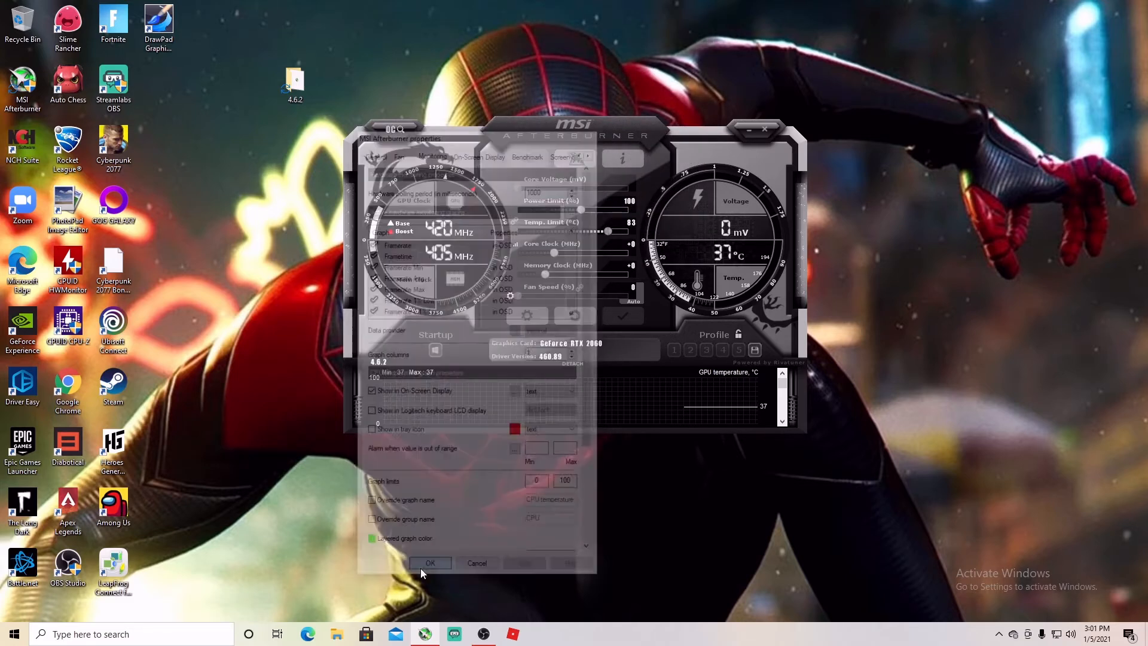
Close properties and open RivaTuner Statistics Server from the hidden tray icons.
{"action": "left_click", "coordinate": [430, 562]}
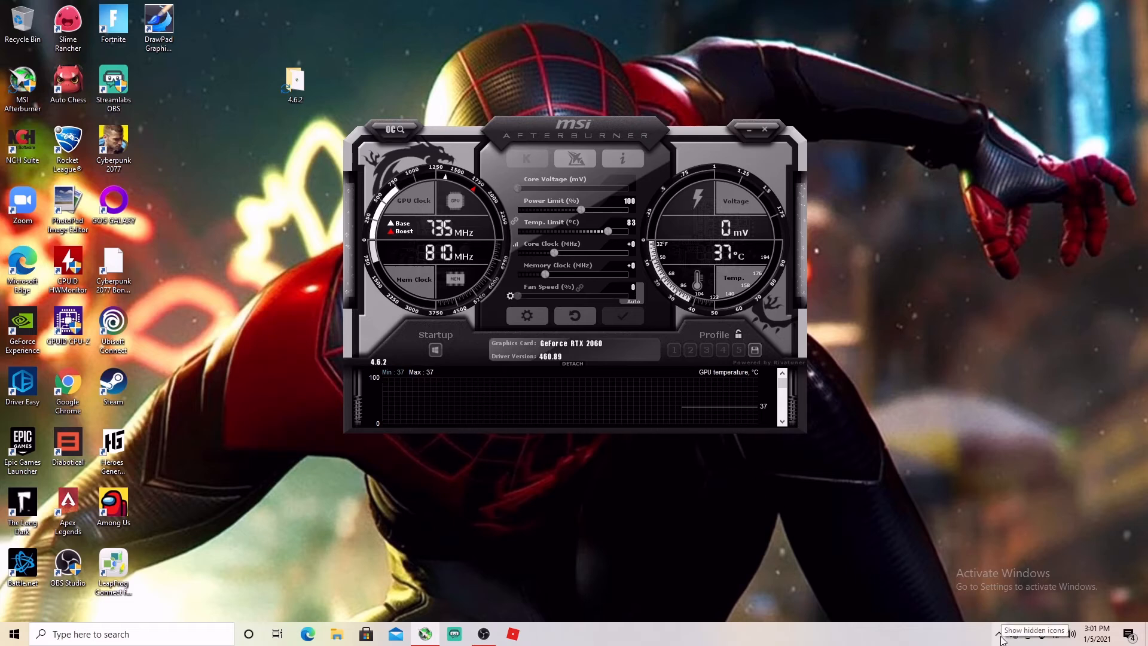
{"action": "left_click", "coordinate": [999, 631]}
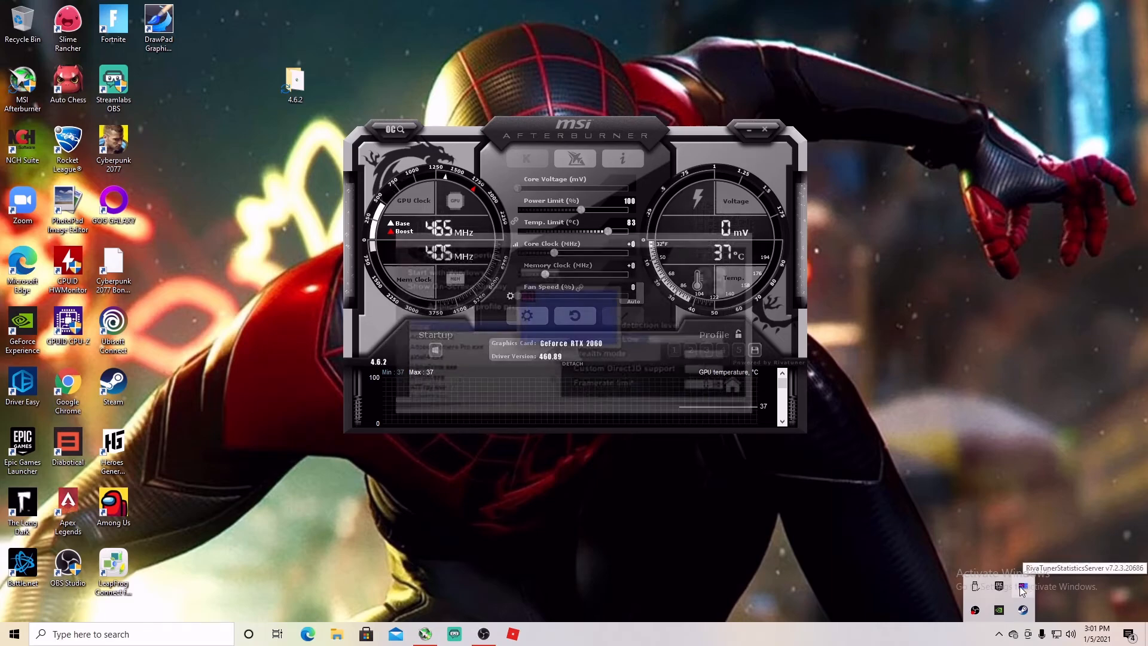
{"action": "left_click", "coordinate": [1021, 588]}
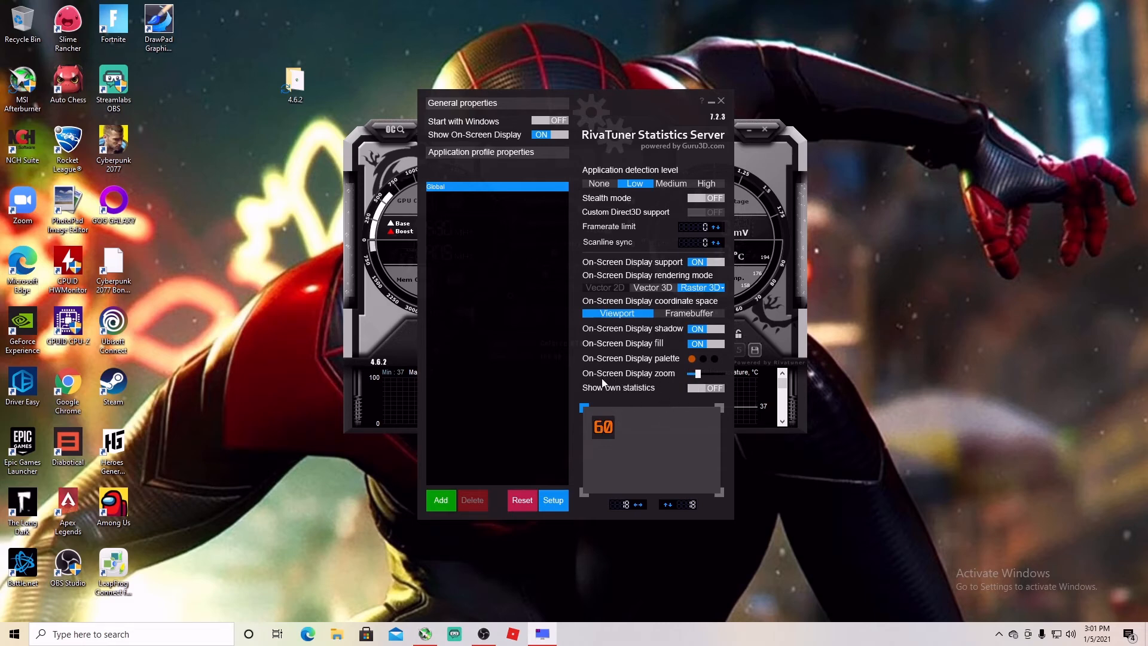
{"action": "mouse_move", "coordinate": [634, 378]}
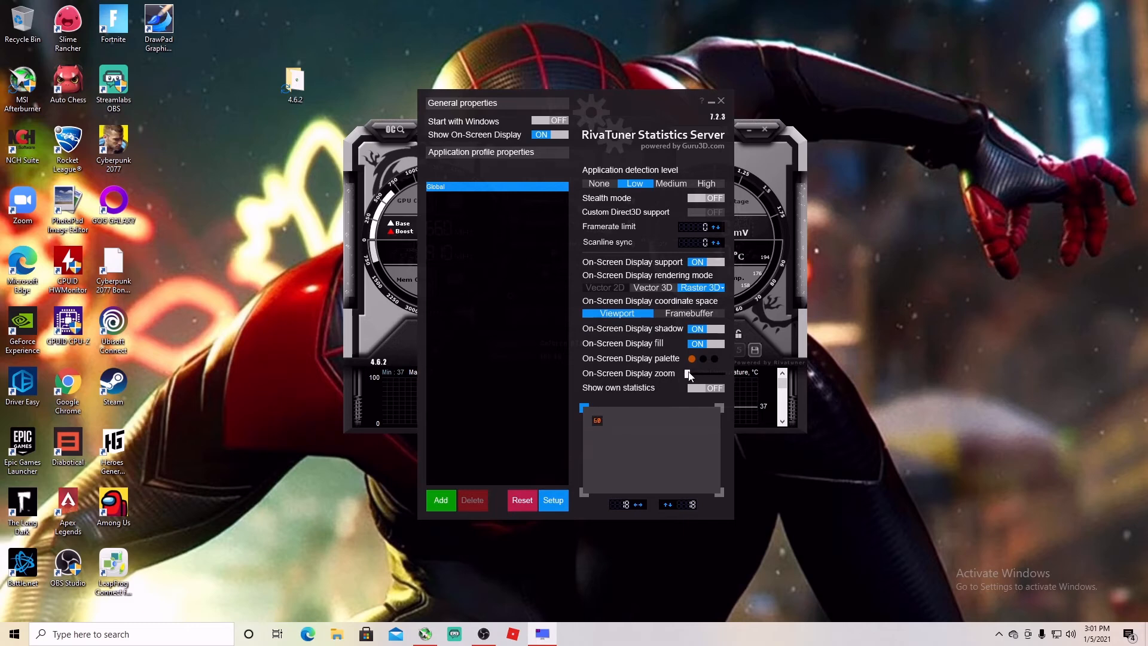
Test the OSD zoom slider, confirm the orange overlay colour at original size, and close RivaTuner.
{"action": "left_click_drag", "start_coordinate": [688, 375], "coordinate": [724, 375]}
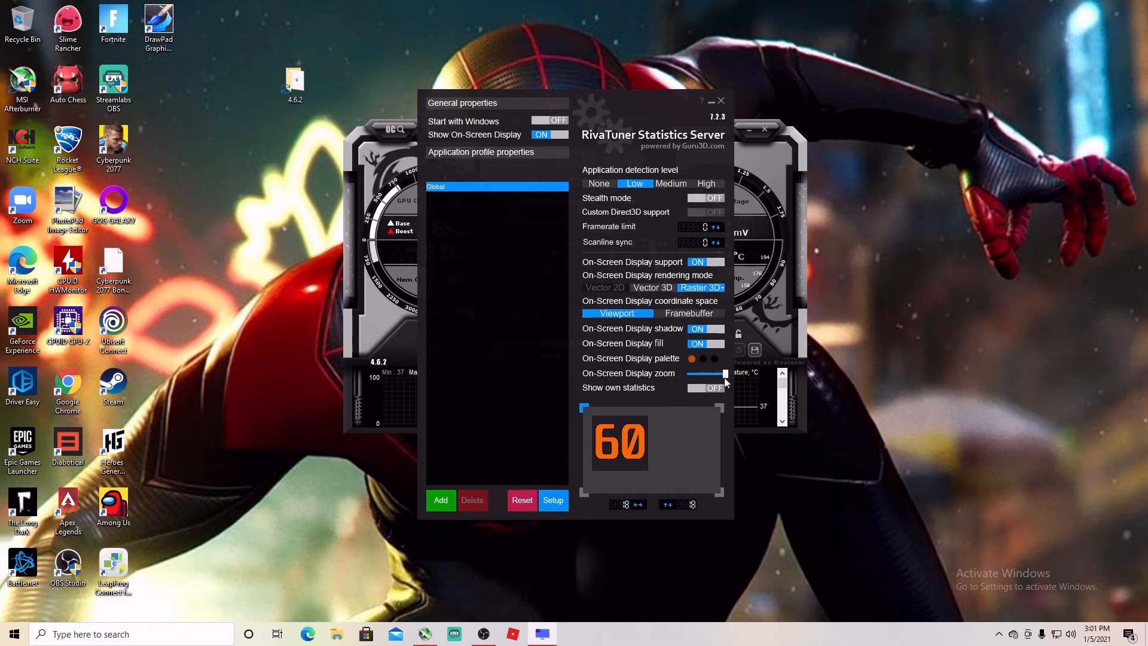
{"action": "left_click_drag", "start_coordinate": [724, 376], "coordinate": [694, 375]}
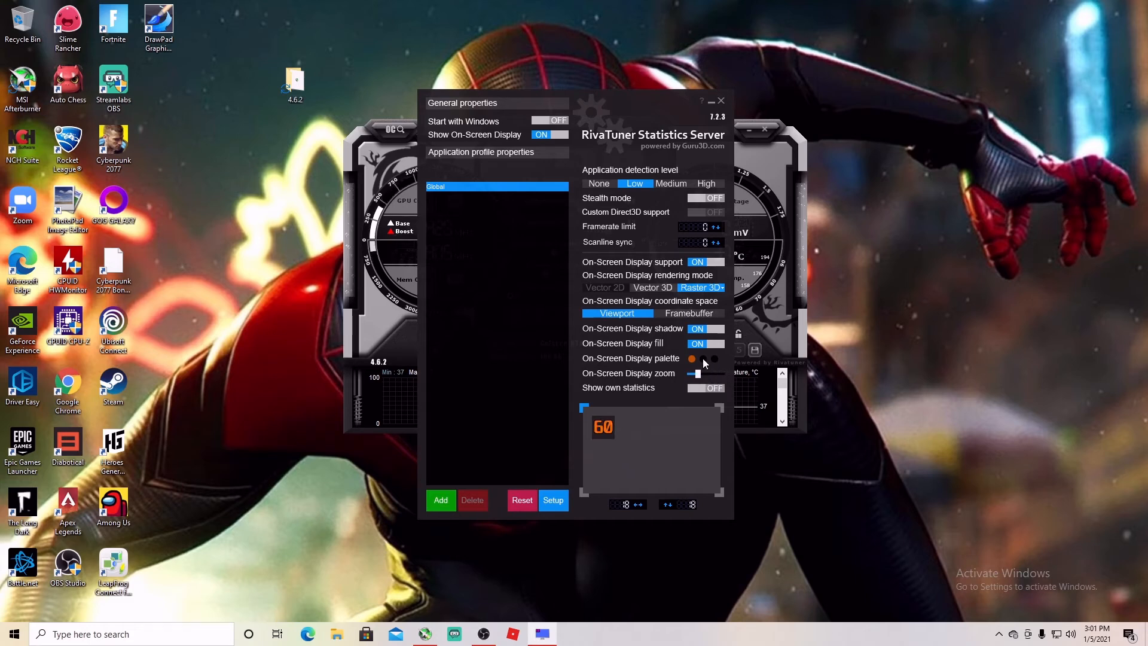
{"action": "left_click", "coordinate": [691, 358]}
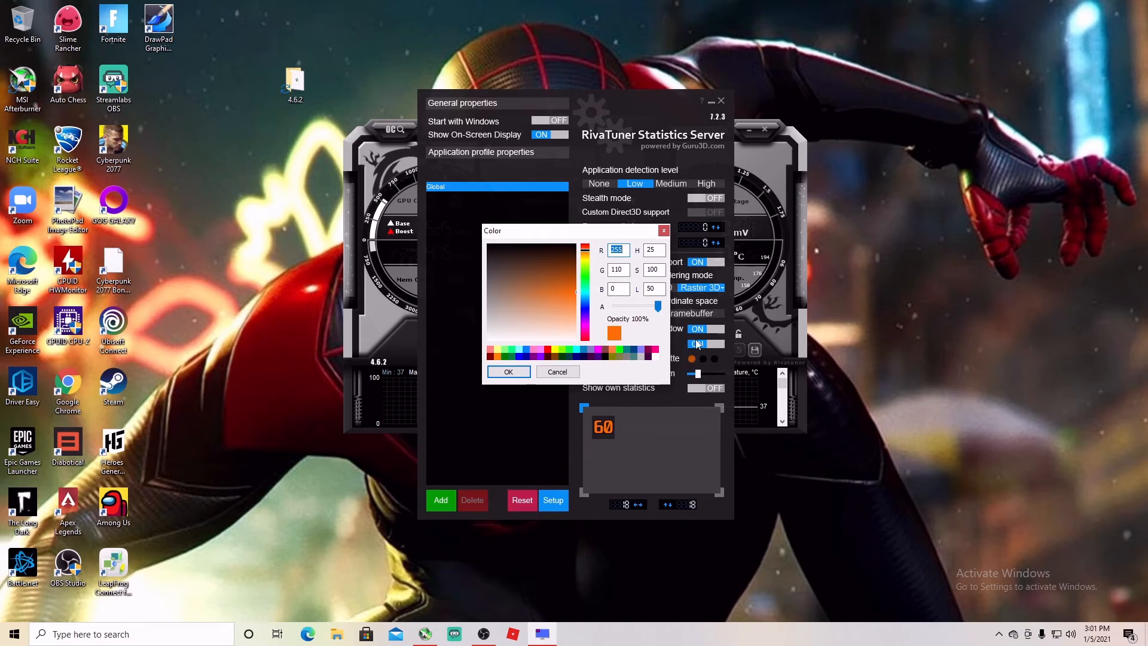
{"action": "left_click", "coordinate": [557, 371]}
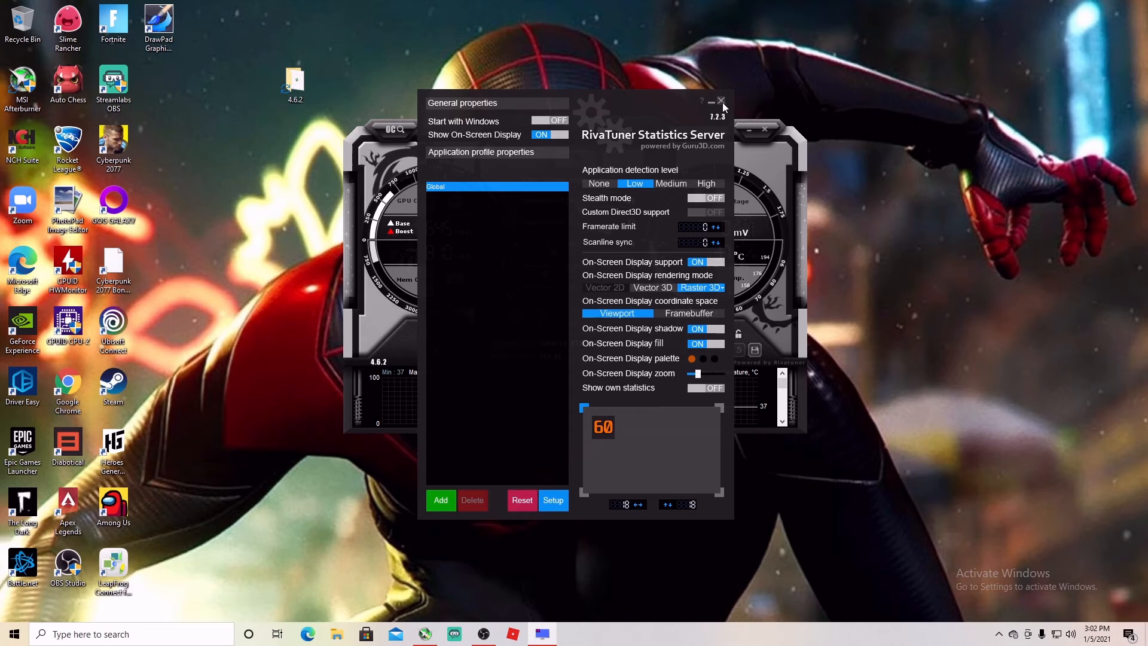
{"action": "left_click", "coordinate": [720, 101]}
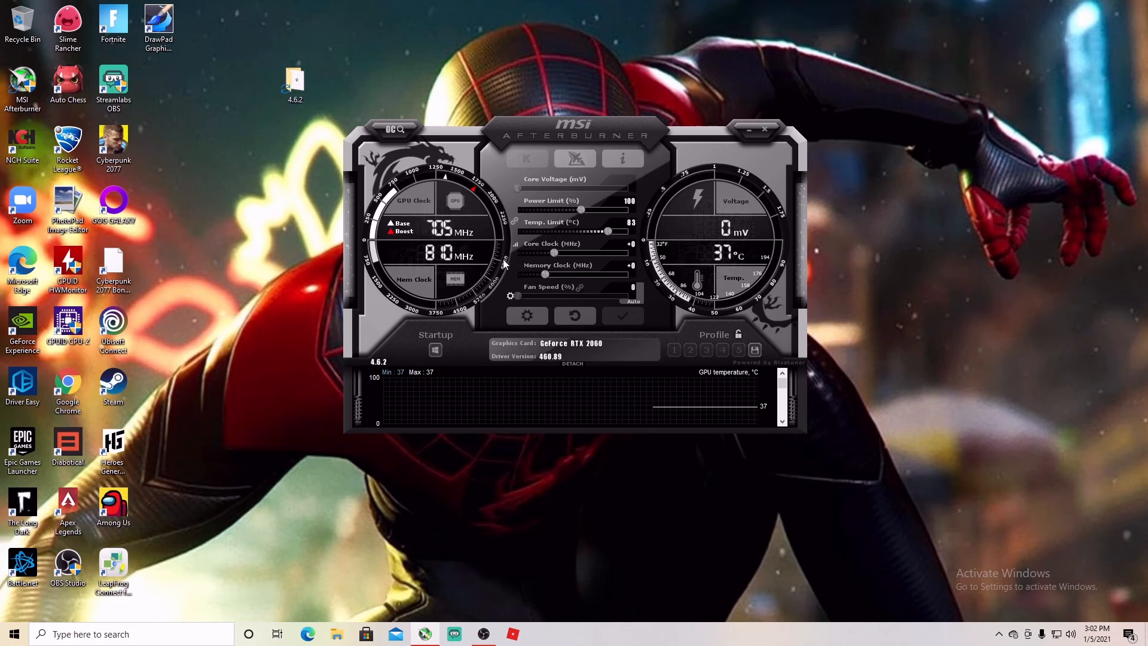
{"action": "mouse_move", "coordinate": [66, 384]}
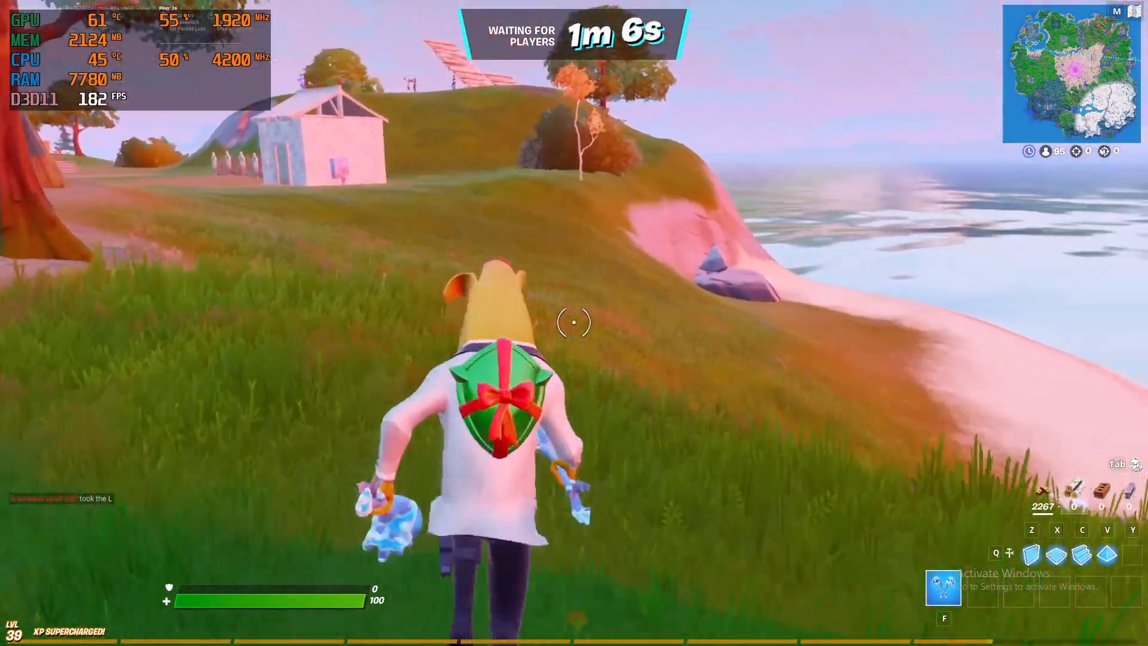
{"action": "mouse_move", "coordinate": [574, 322]}
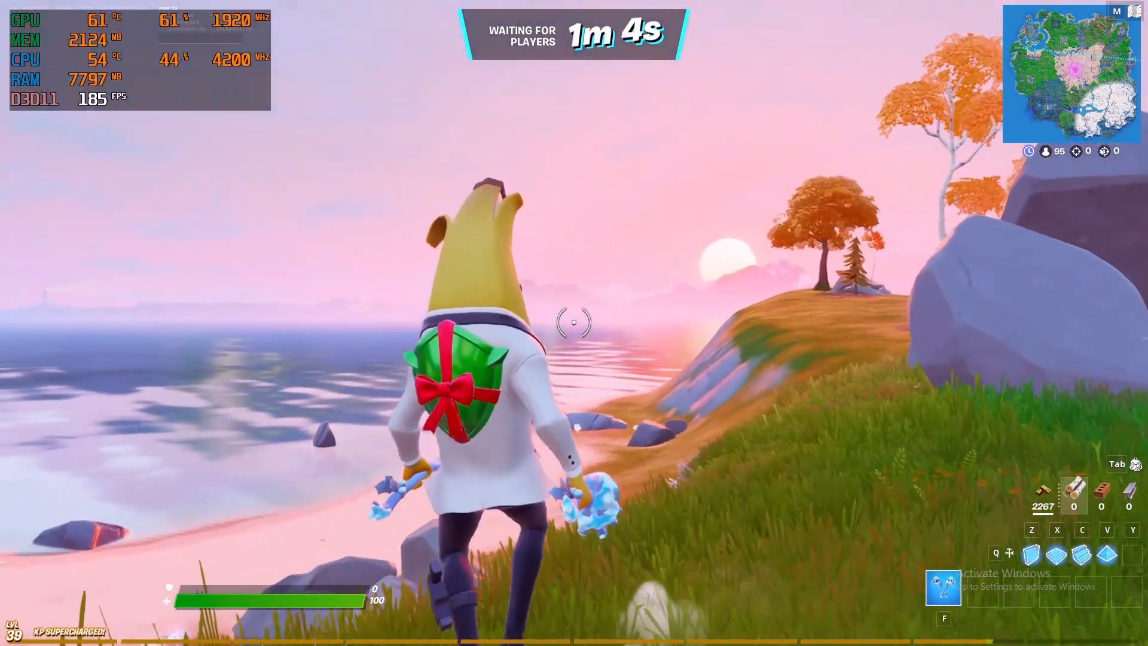